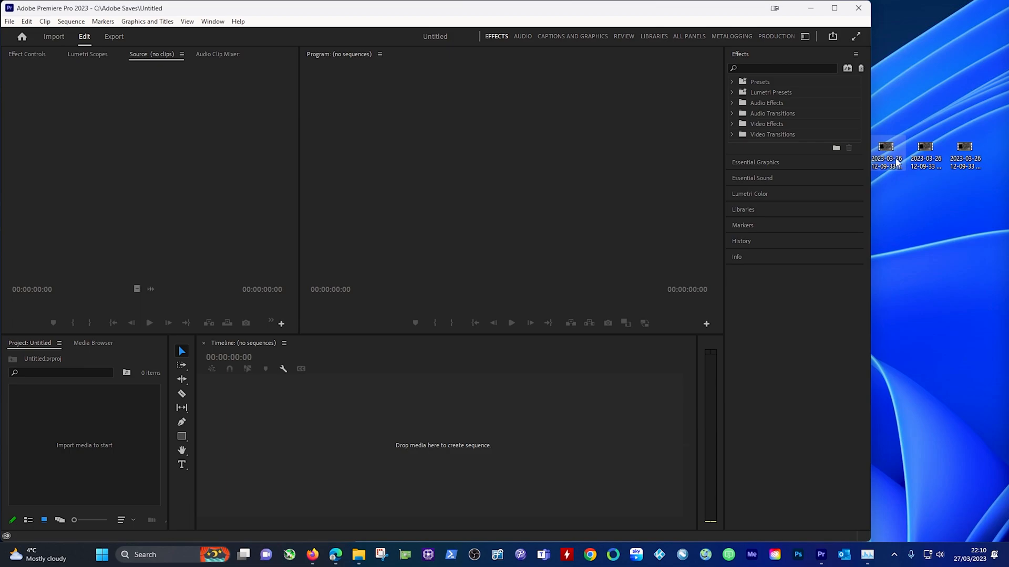
pyautogui.moveTo(904, 160)
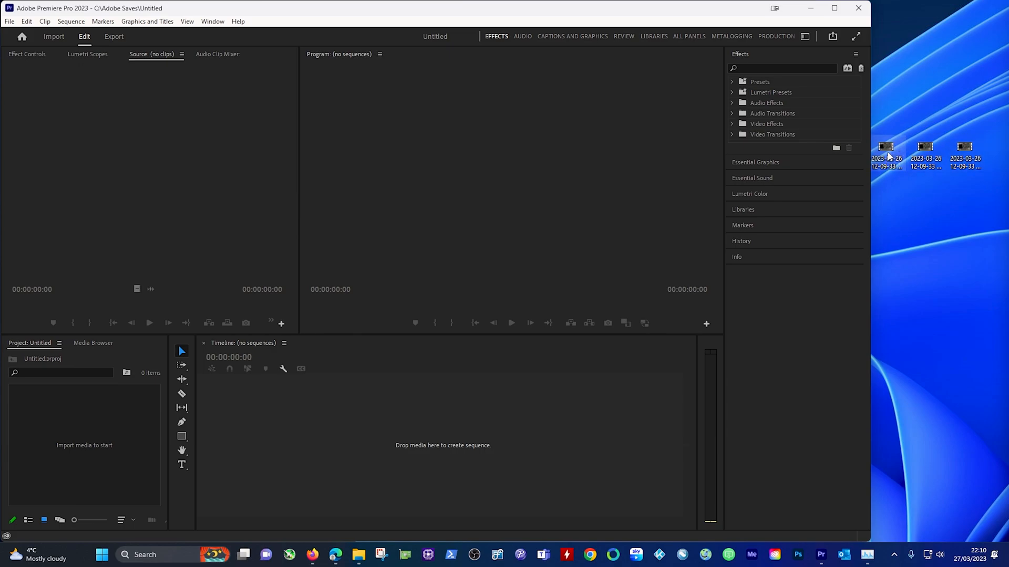
pyautogui.moveTo(951, 191)
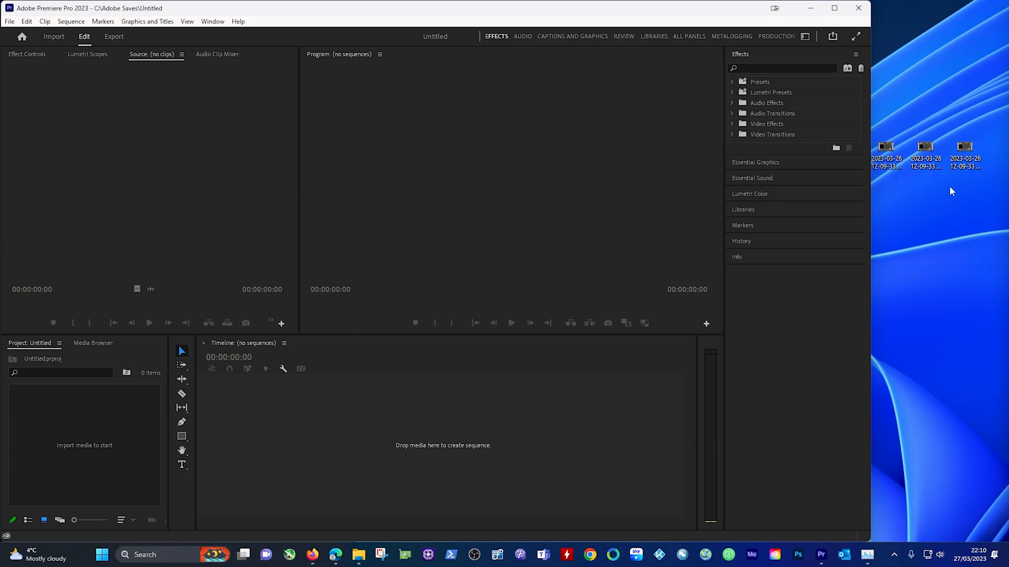
pyautogui.moveTo(948, 195)
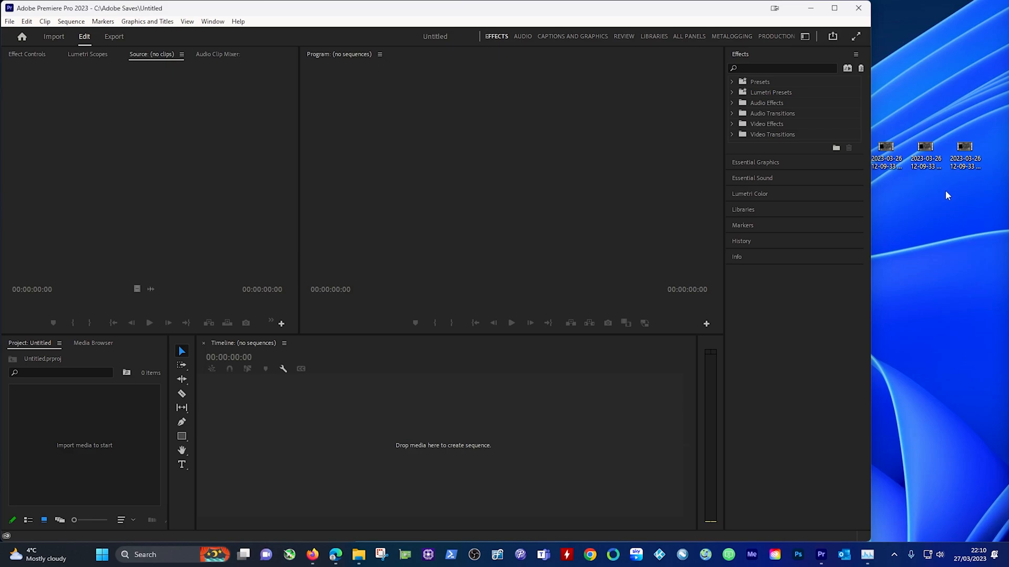
pyautogui.moveTo(865, 179)
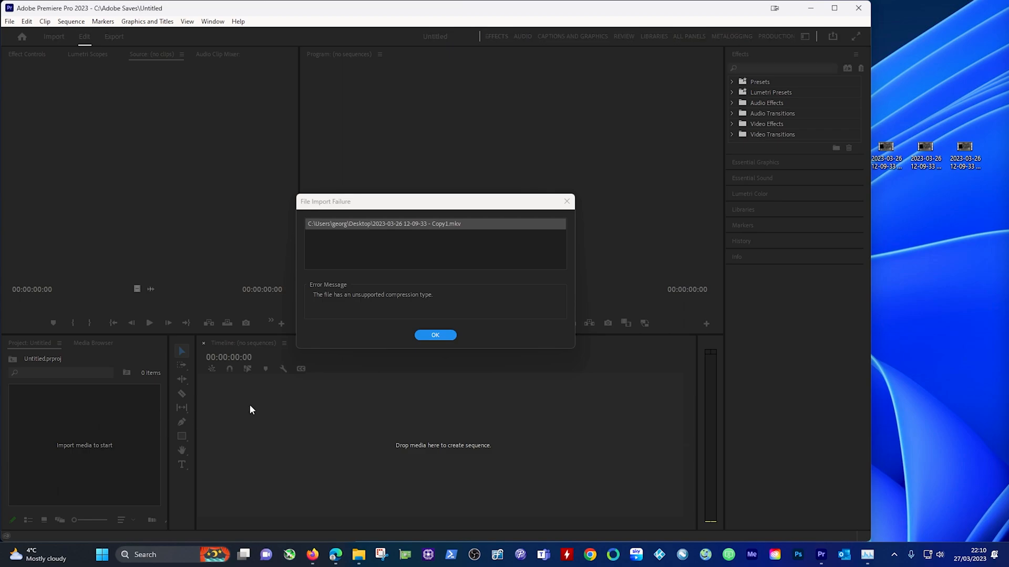
pyautogui.moveTo(369, 302)
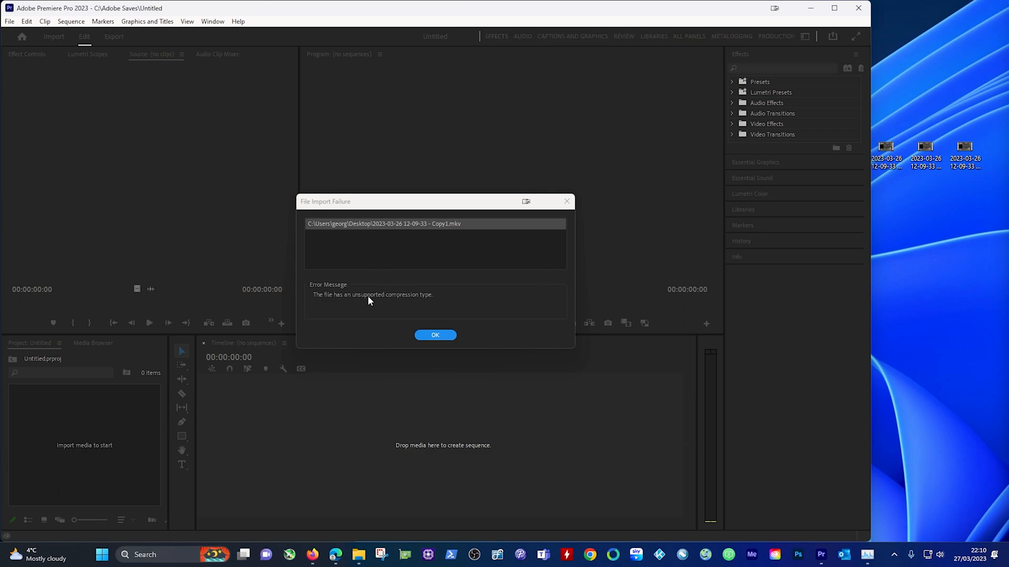
pyautogui.moveTo(414, 308)
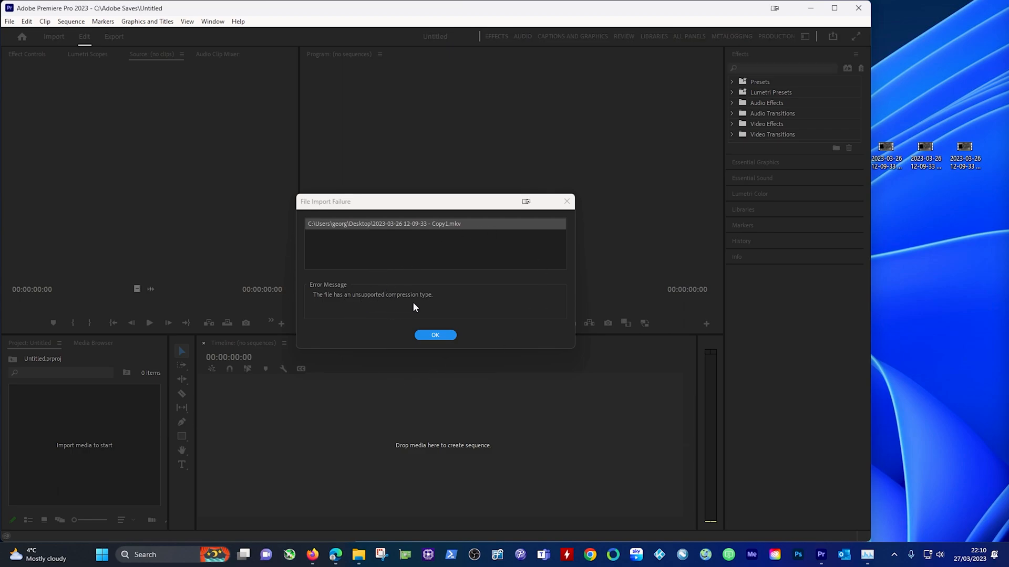
pyautogui.moveTo(461, 320)
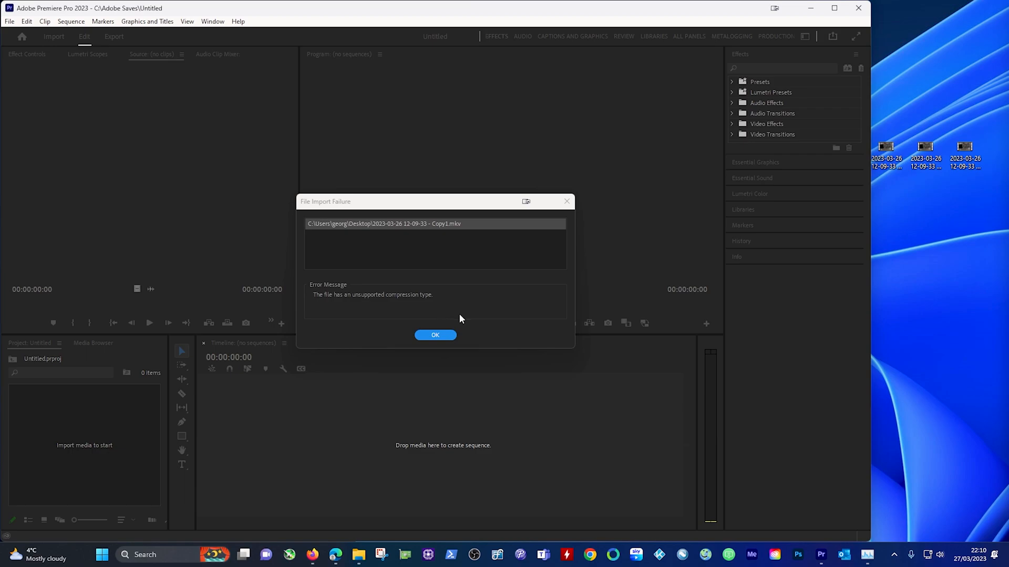
pyautogui.moveTo(485, 318)
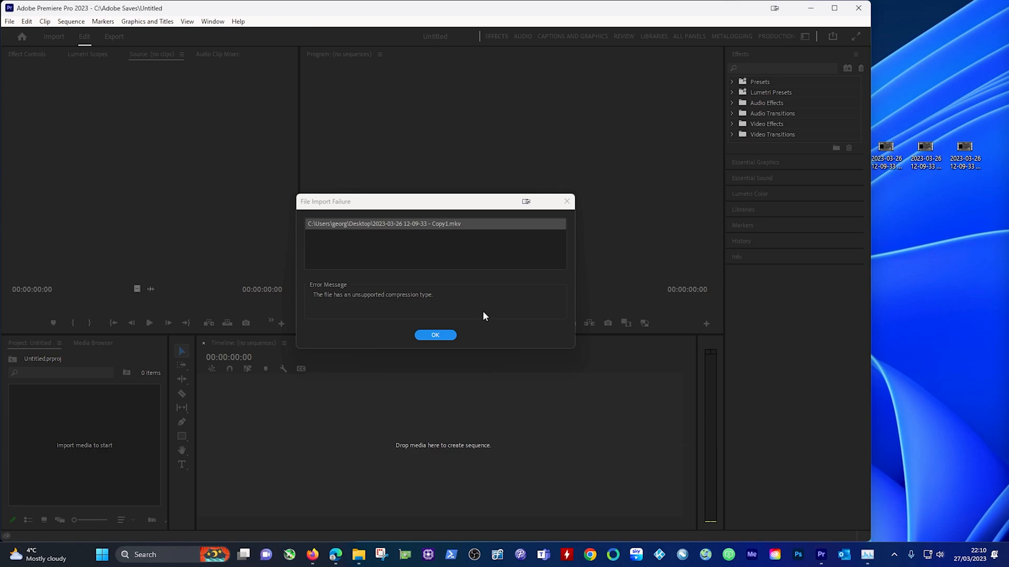
pyautogui.moveTo(470, 311)
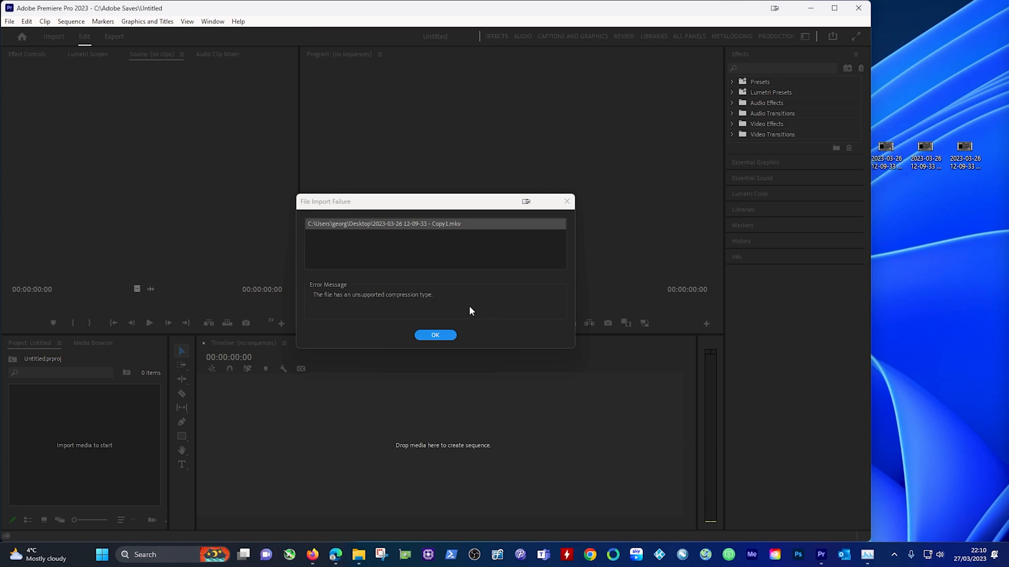
pyautogui.moveTo(447, 331)
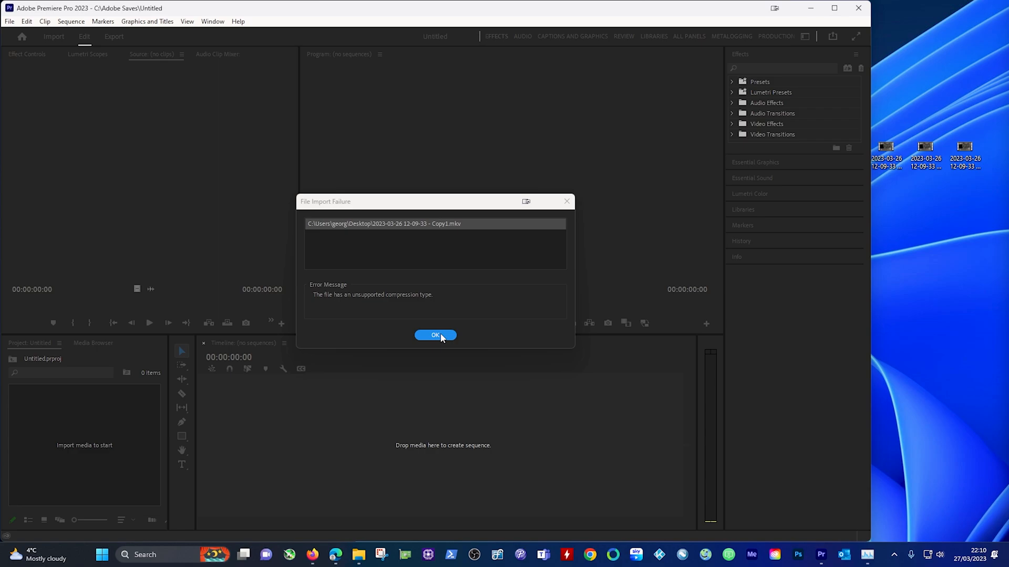
pyautogui.moveTo(432, 340)
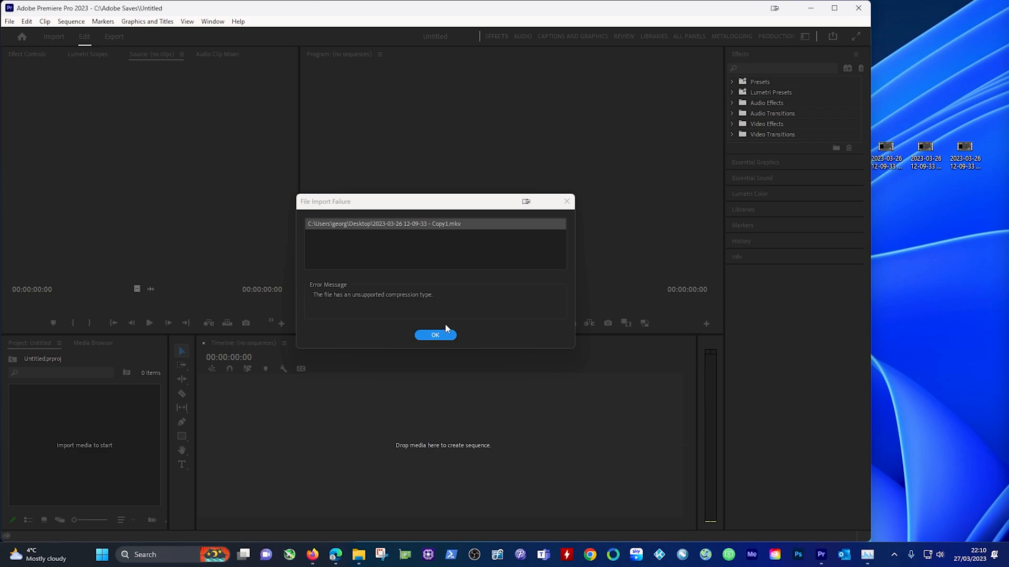
# Step: Dismiss the import failure message and launch VLC media player from the taskbar search
pyautogui.click(435, 335)
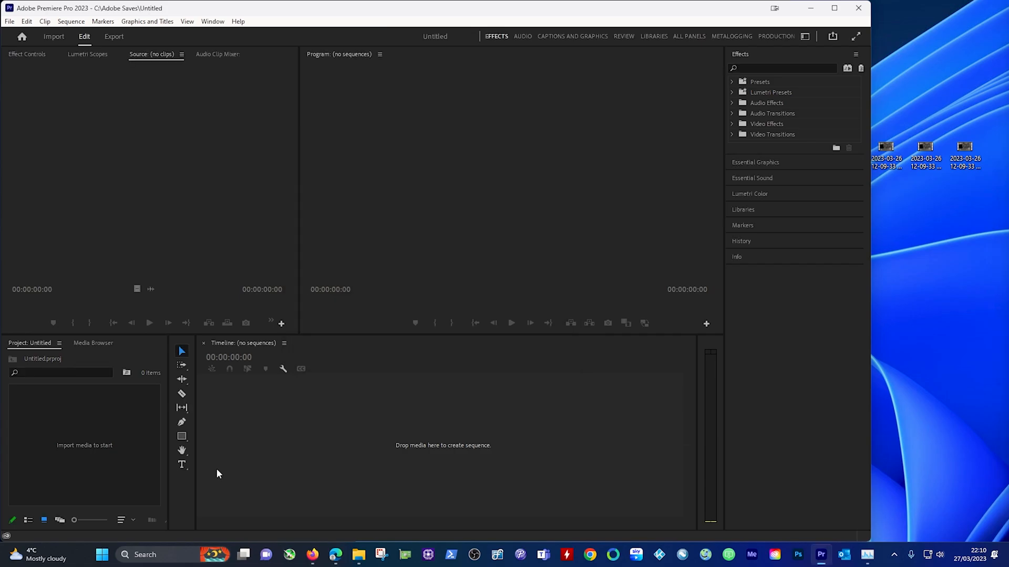
pyautogui.write('VL')
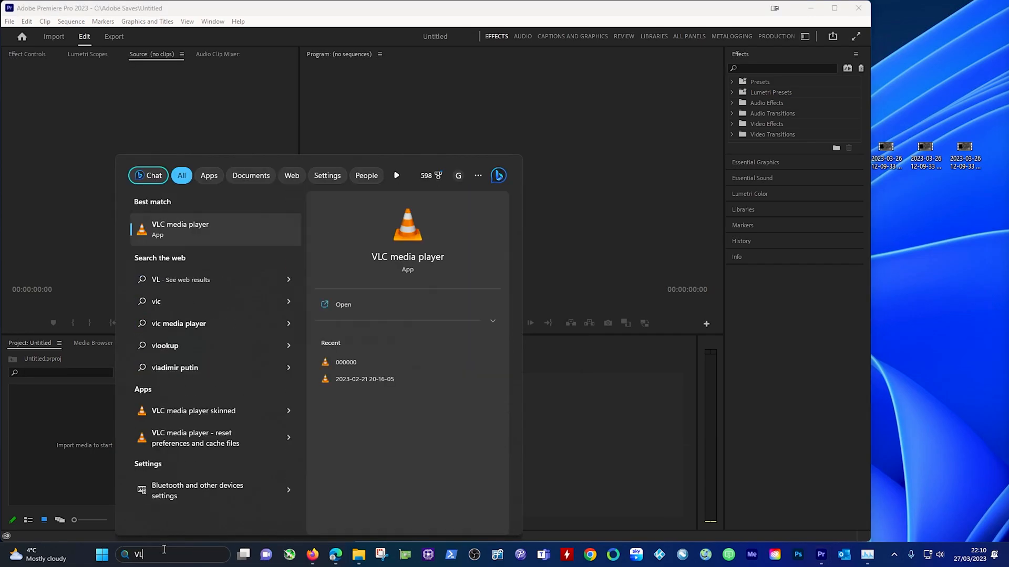
pyautogui.click(342, 304)
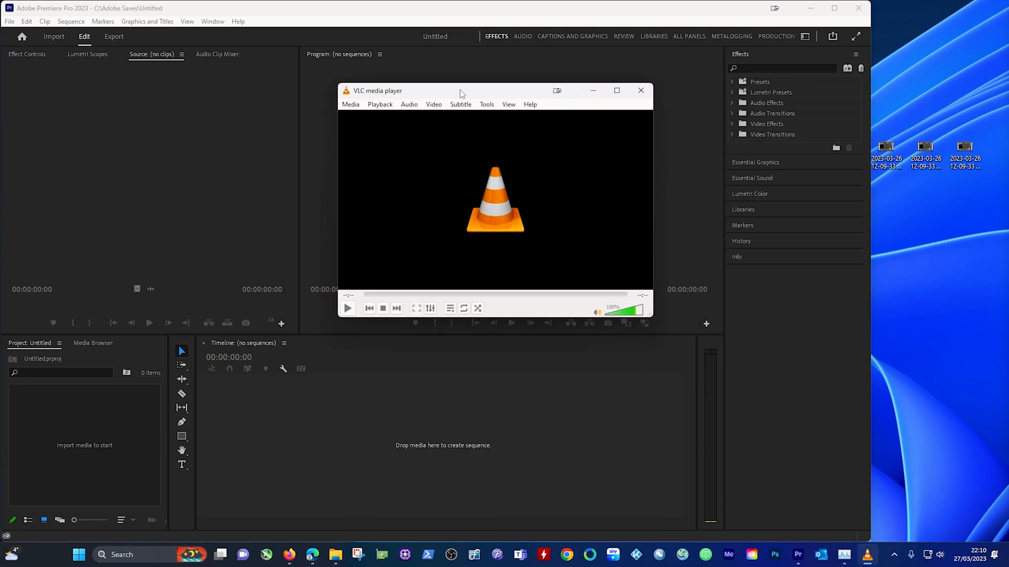
pyautogui.moveTo(386, 113)
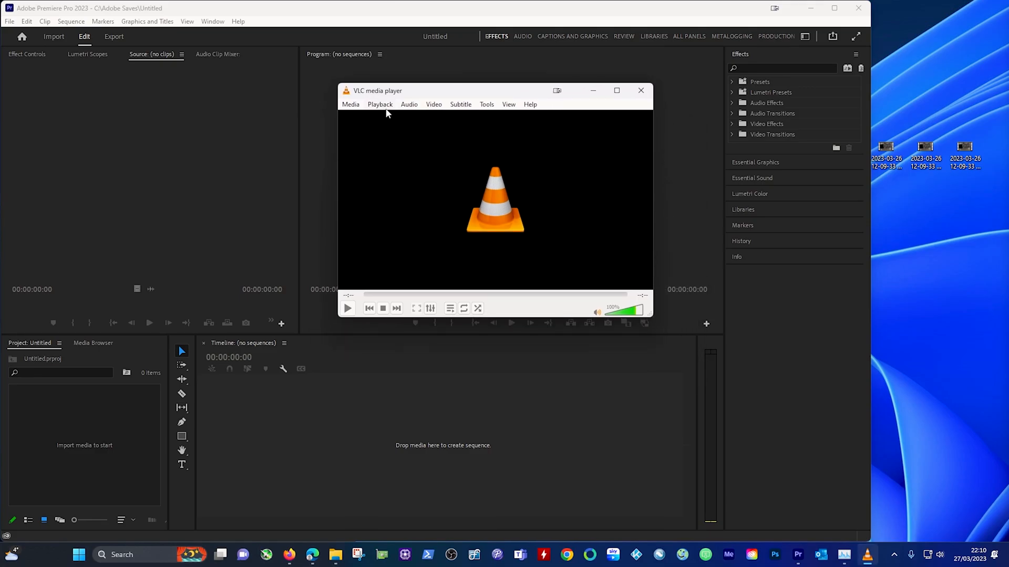
# Step: Start a media conversion via Media > Convert / Save
pyautogui.click(379, 104)
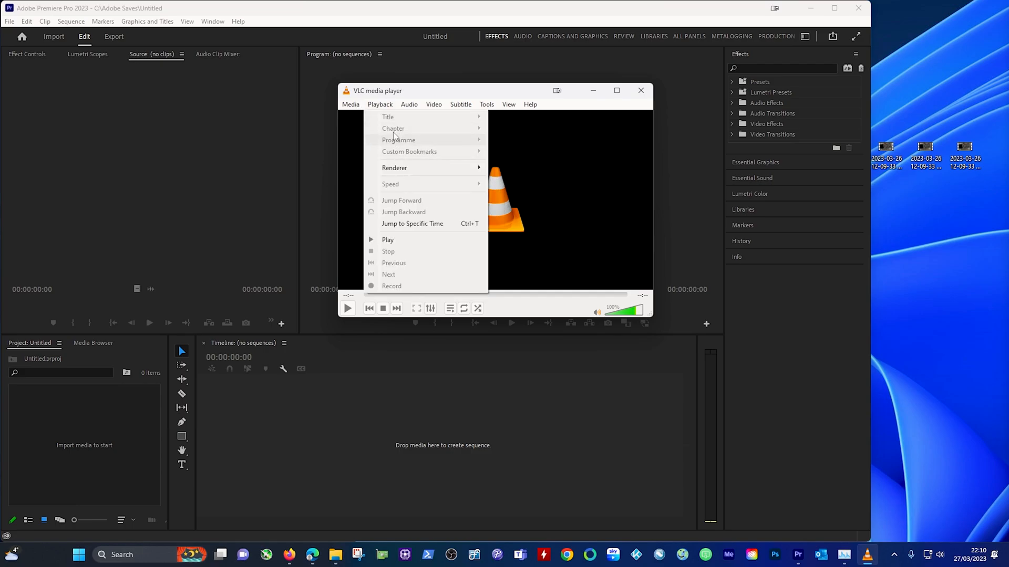
pyautogui.click(350, 104)
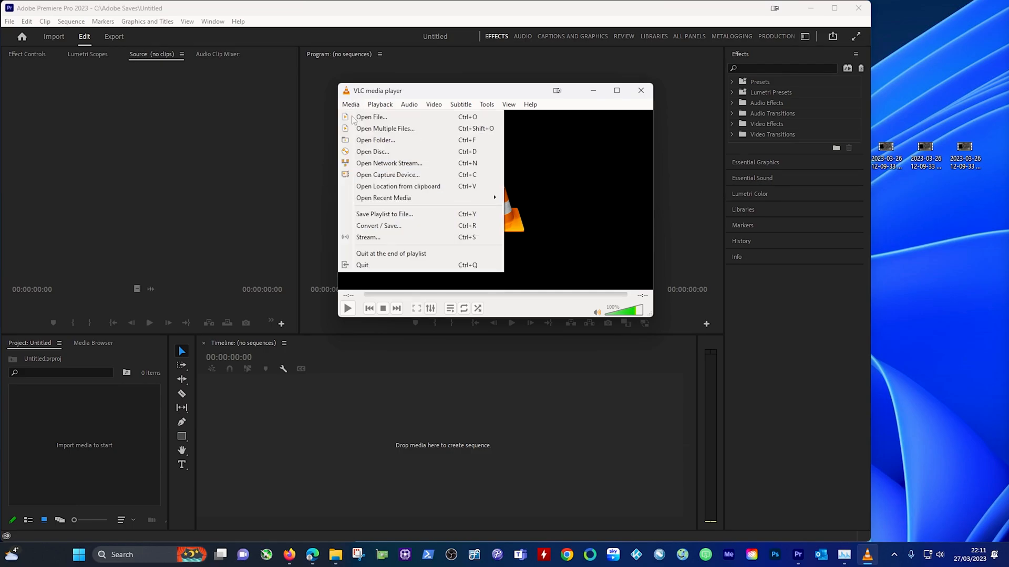
pyautogui.moveTo(379, 225)
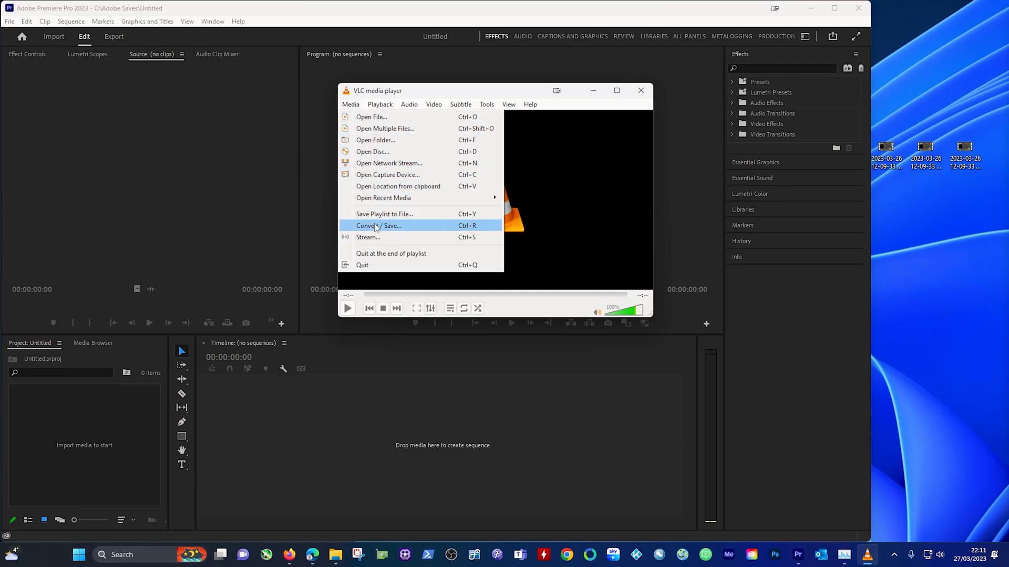
pyautogui.click(377, 225)
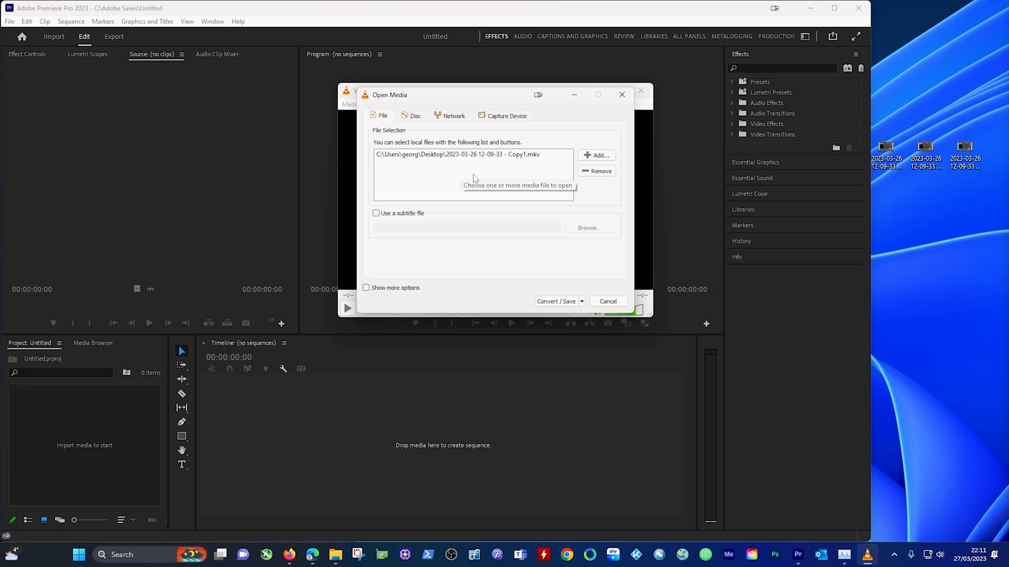
pyautogui.moveTo(573, 164)
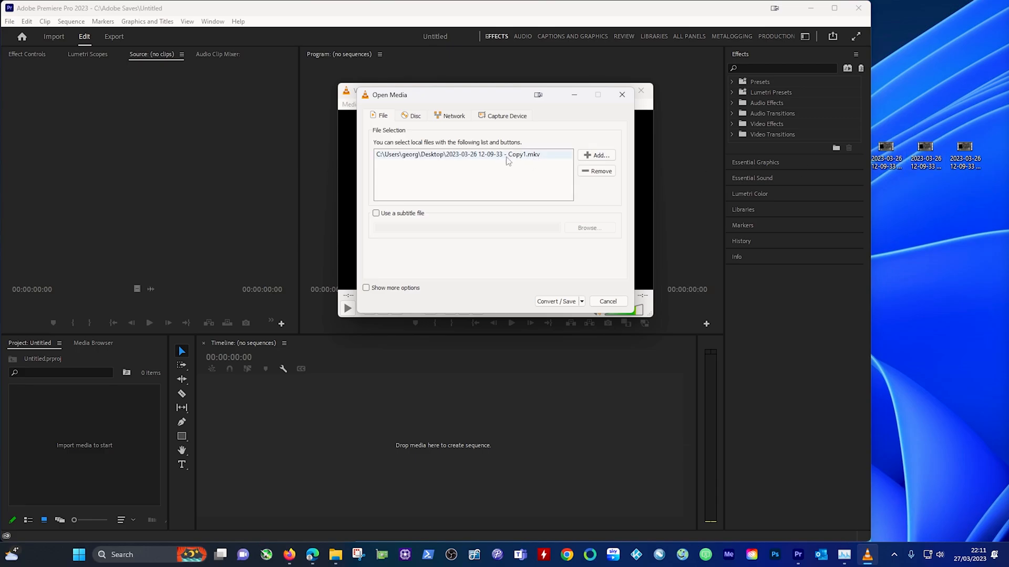
pyautogui.moveTo(513, 159)
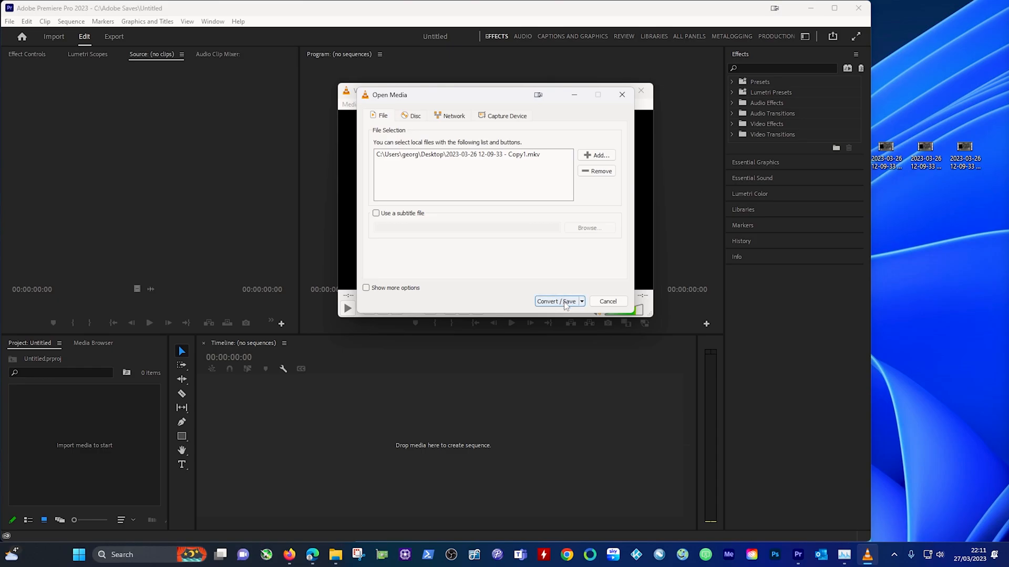
# Step: Proceed from the Open Media dialog to the conversion settings for the Copy1.mkv recording
pyautogui.click(555, 302)
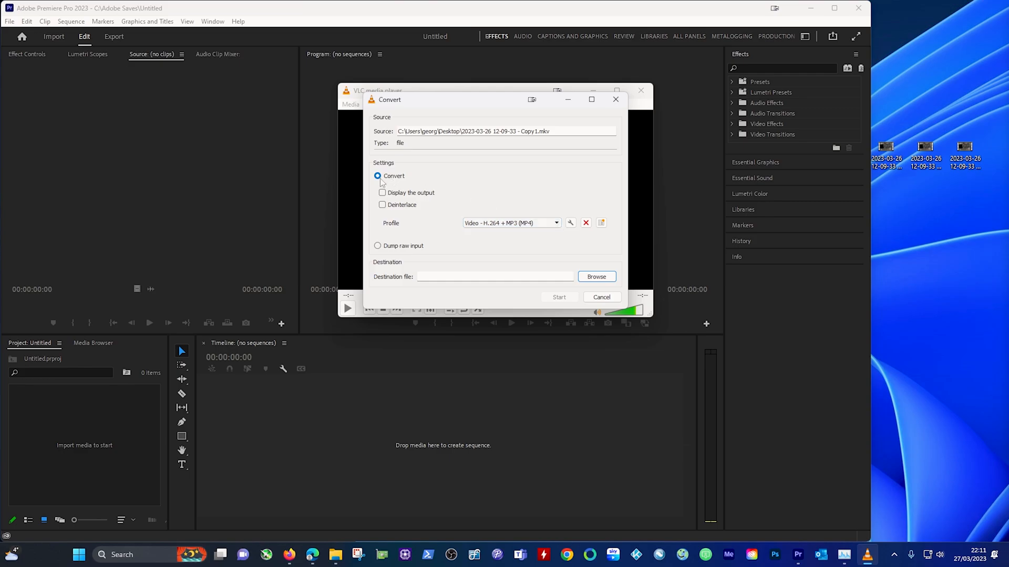
pyautogui.click(554, 222)
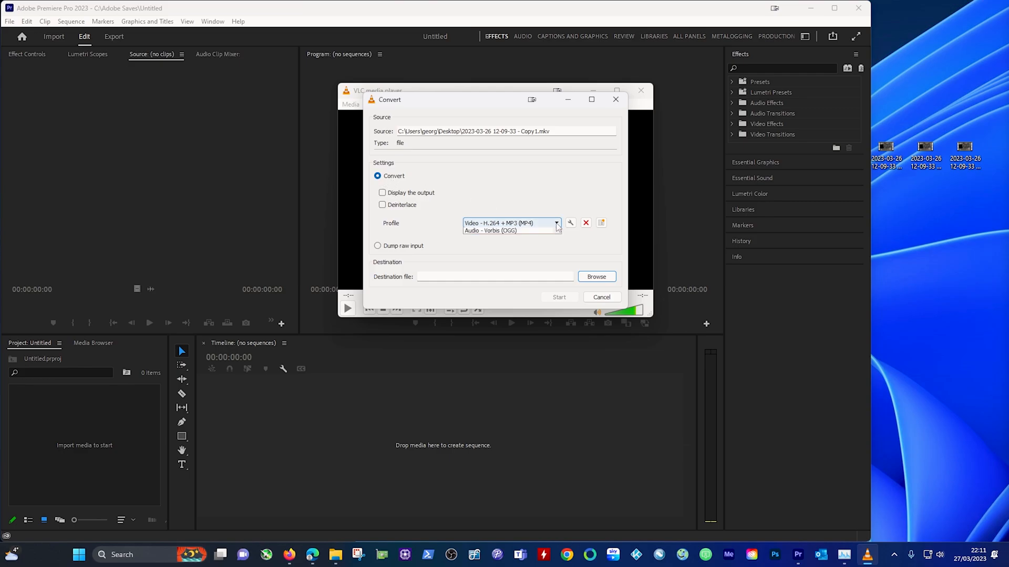
pyautogui.click(555, 223)
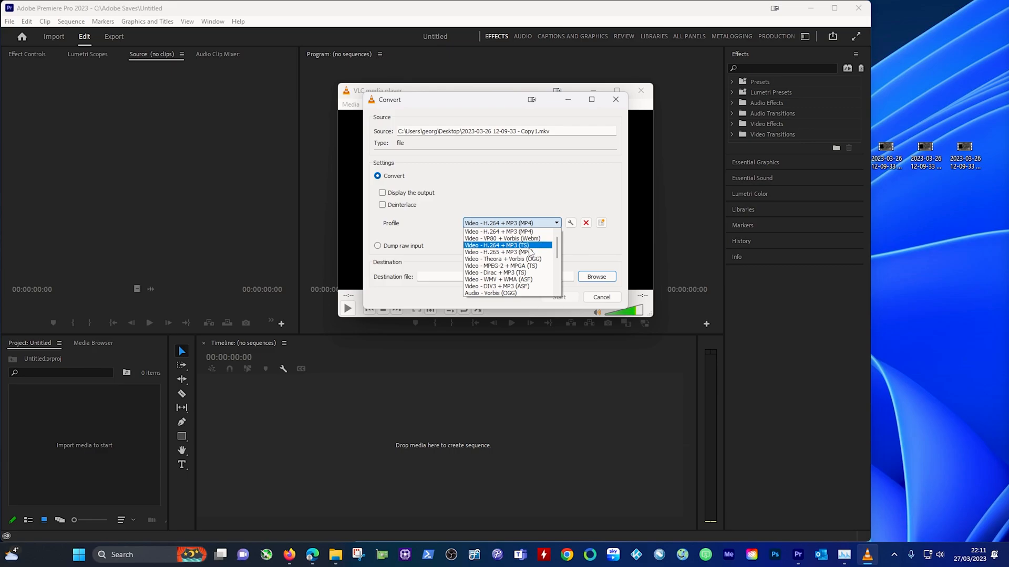
pyautogui.scroll(-3)
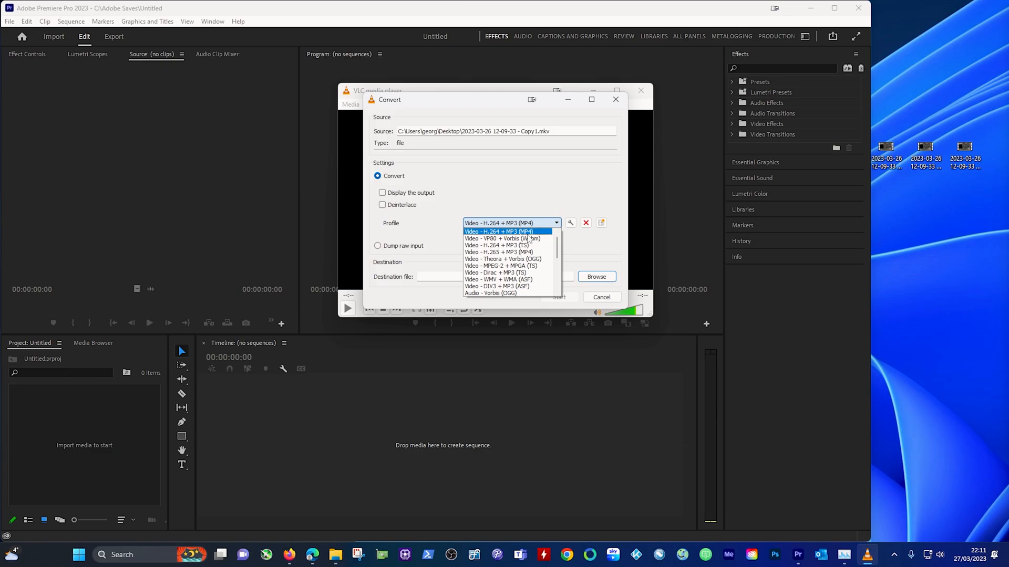
pyautogui.click(498, 232)
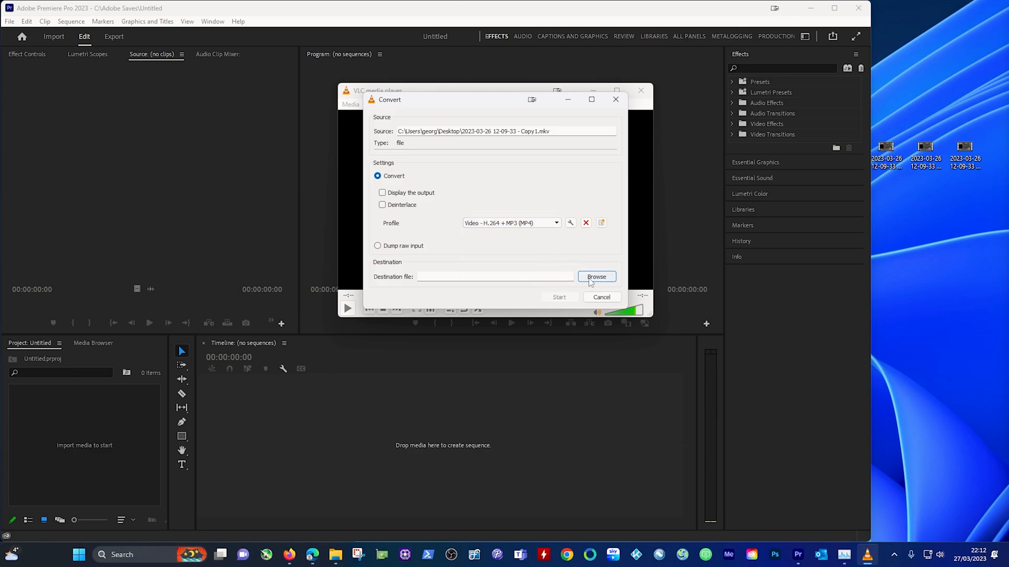
# Step: Set the conversion destination to NEW SAVE.mp4 in the Videos folder
pyautogui.click(596, 277)
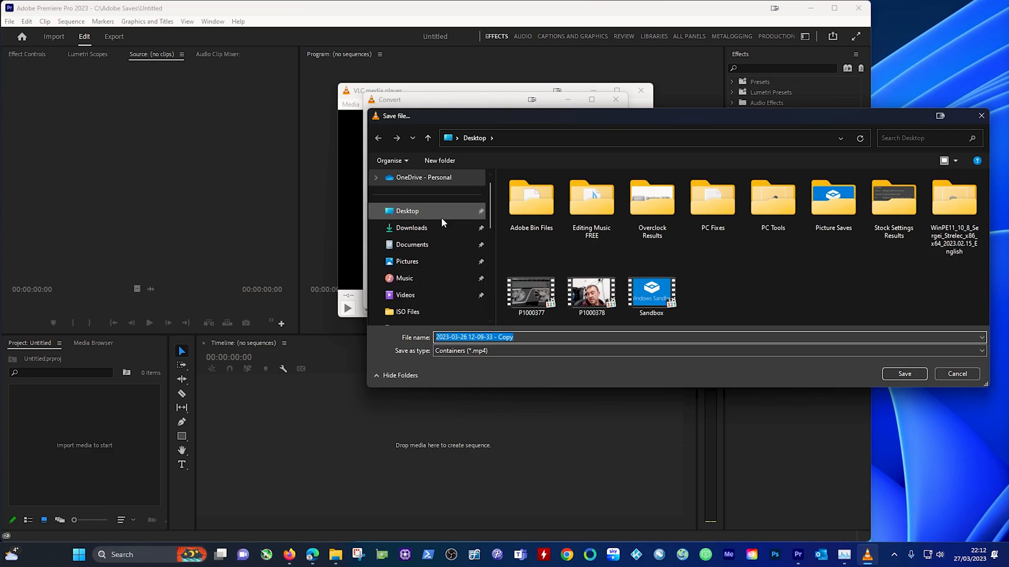
pyautogui.click(404, 294)
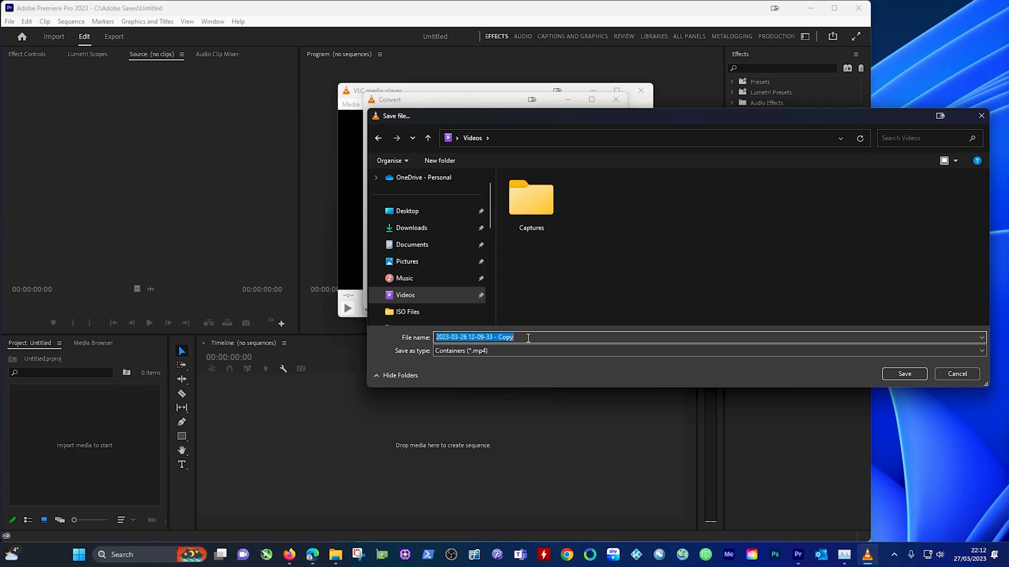
pyautogui.write('NEW SAV')
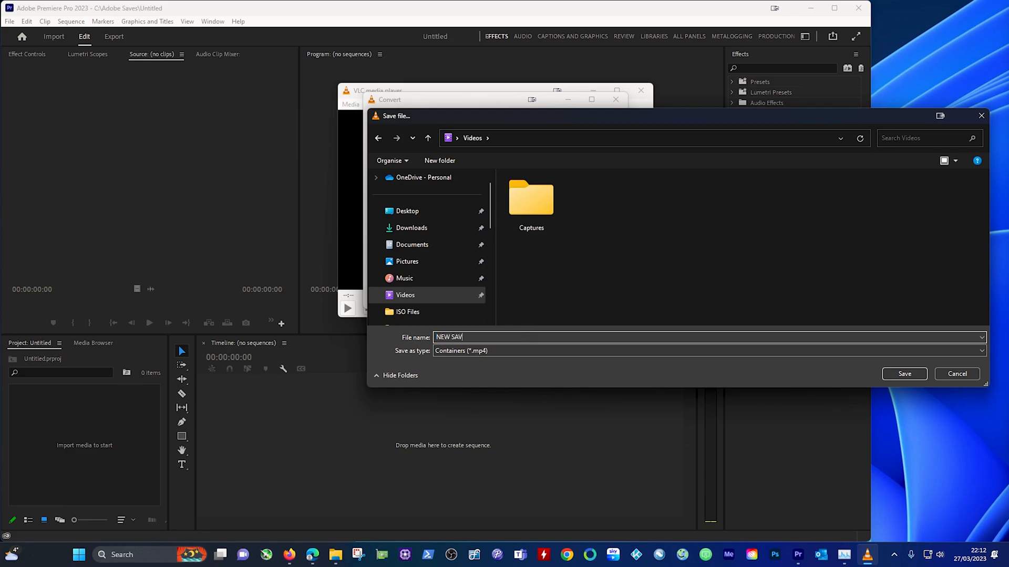
pyautogui.write('E')
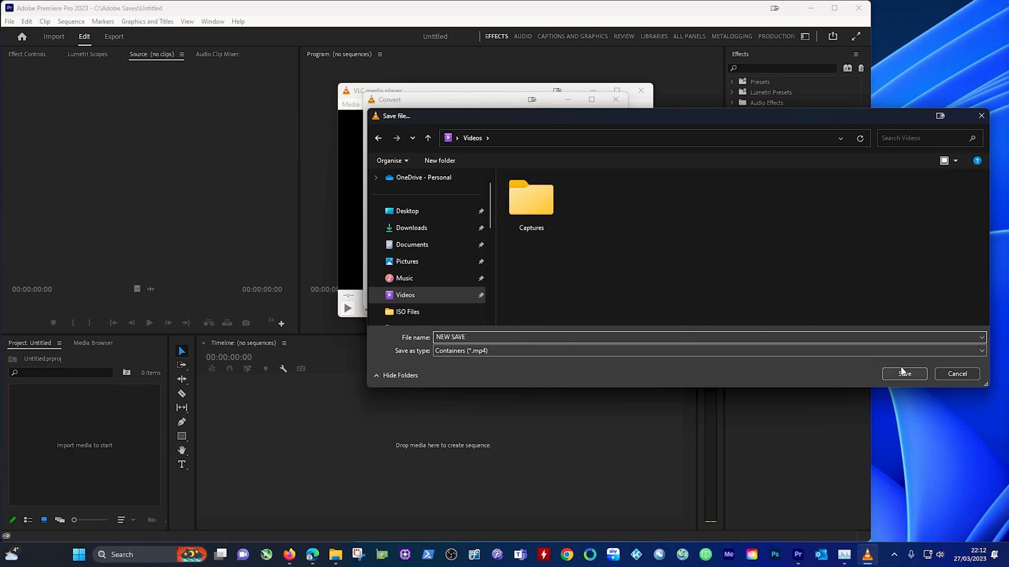
pyautogui.click(903, 374)
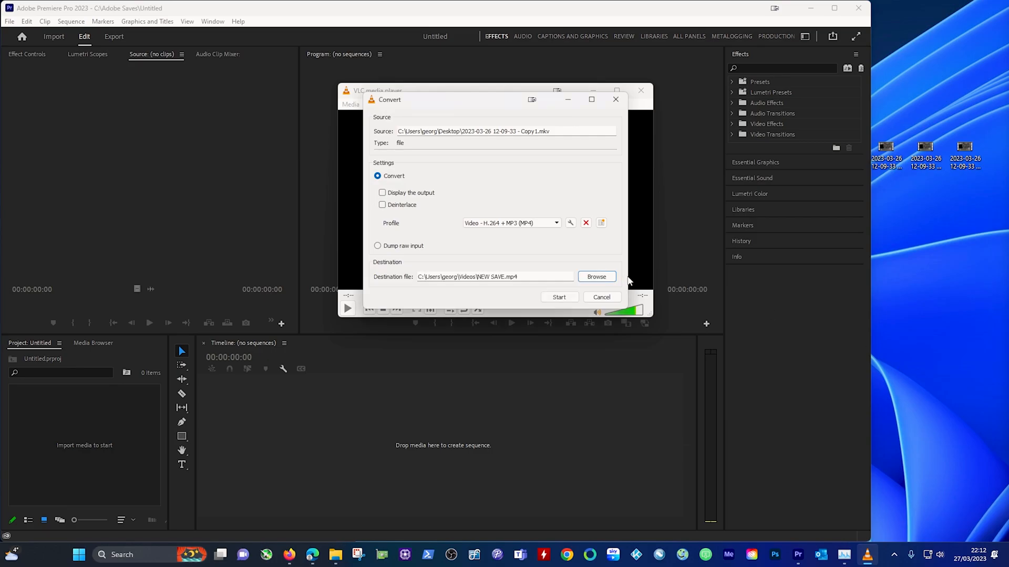
pyautogui.moveTo(501, 121)
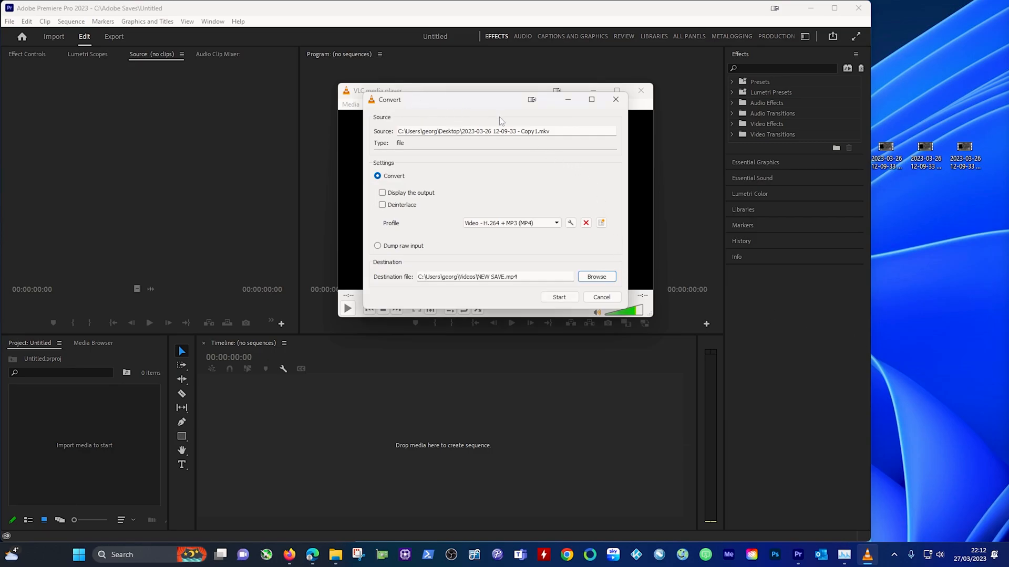
pyautogui.moveTo(523, 140)
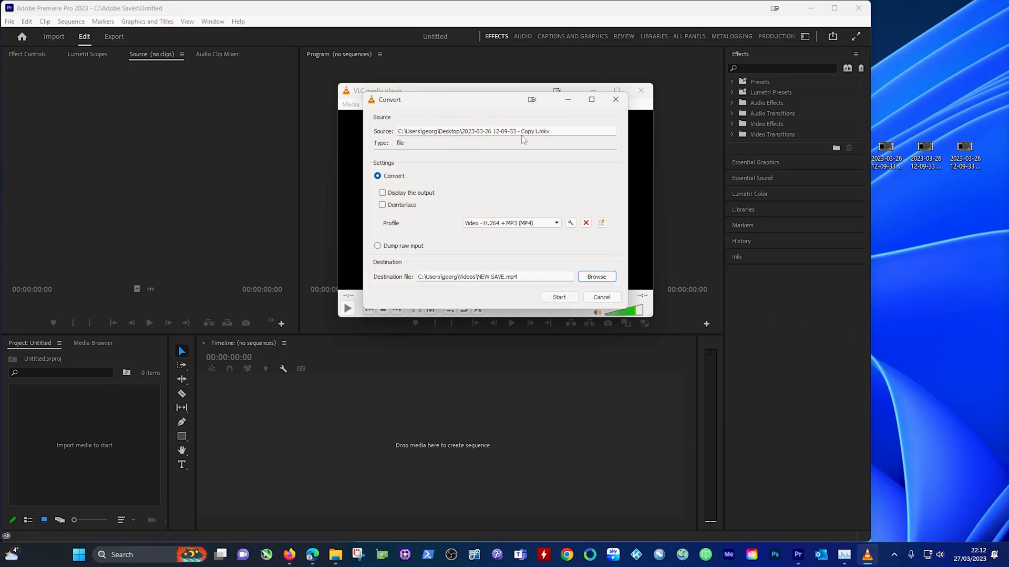
pyautogui.moveTo(411, 169)
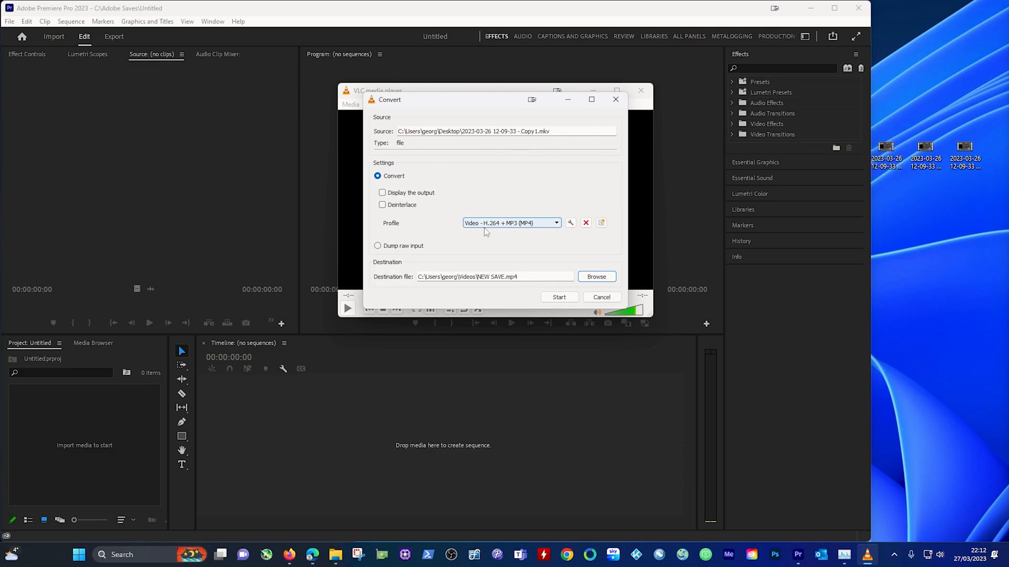
pyautogui.moveTo(547, 230)
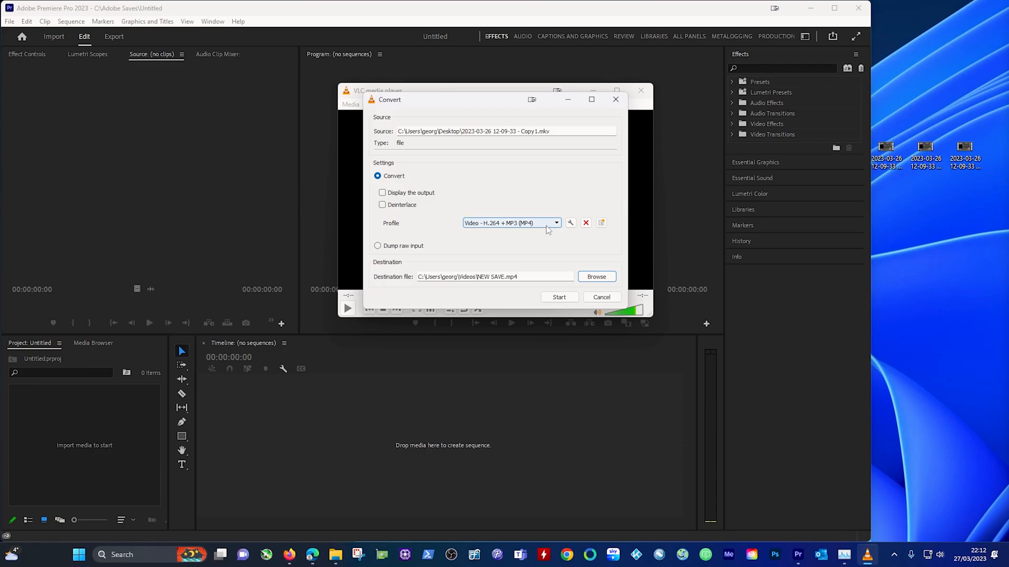
pyautogui.moveTo(458, 285)
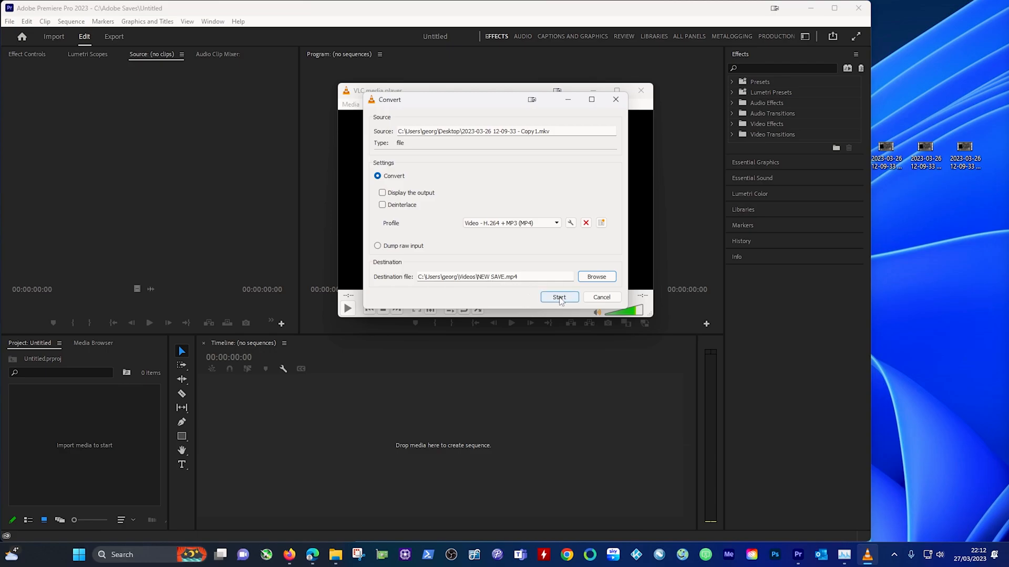
# Step: Run the conversion of the recording to NEW SAVE.mp4 until it finishes
pyautogui.click(558, 296)
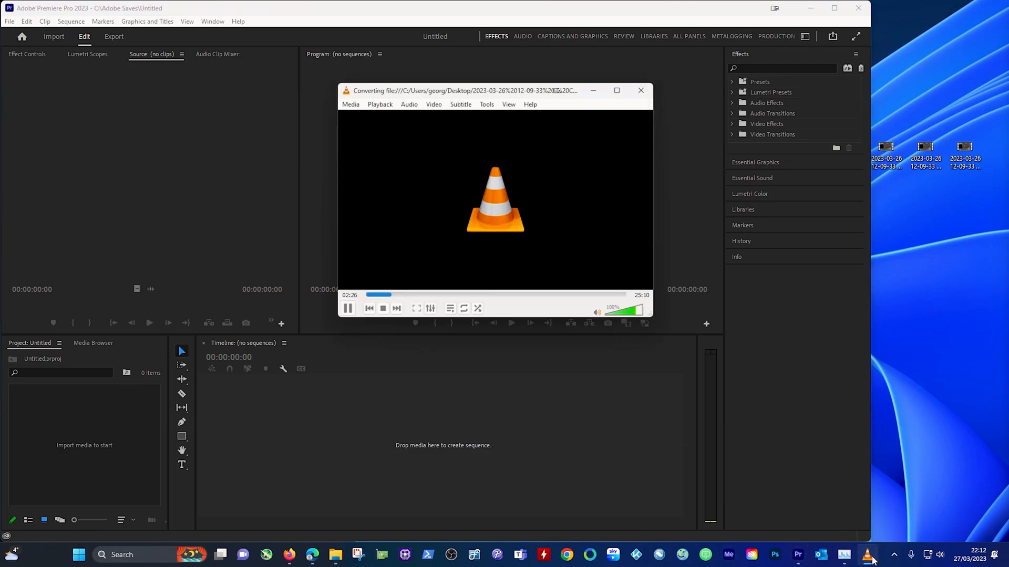
pyautogui.moveTo(386, 161)
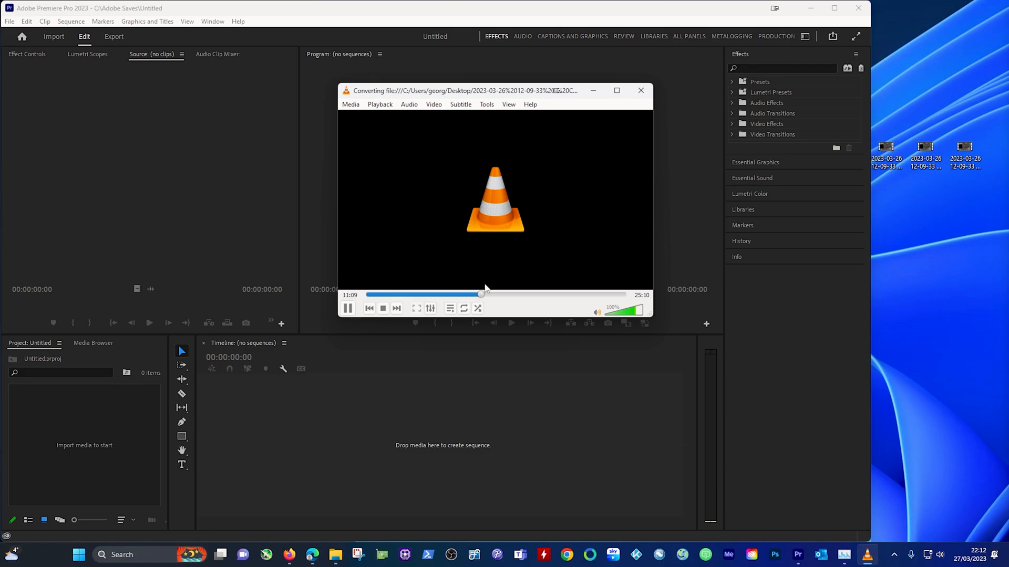
pyautogui.click(503, 295)
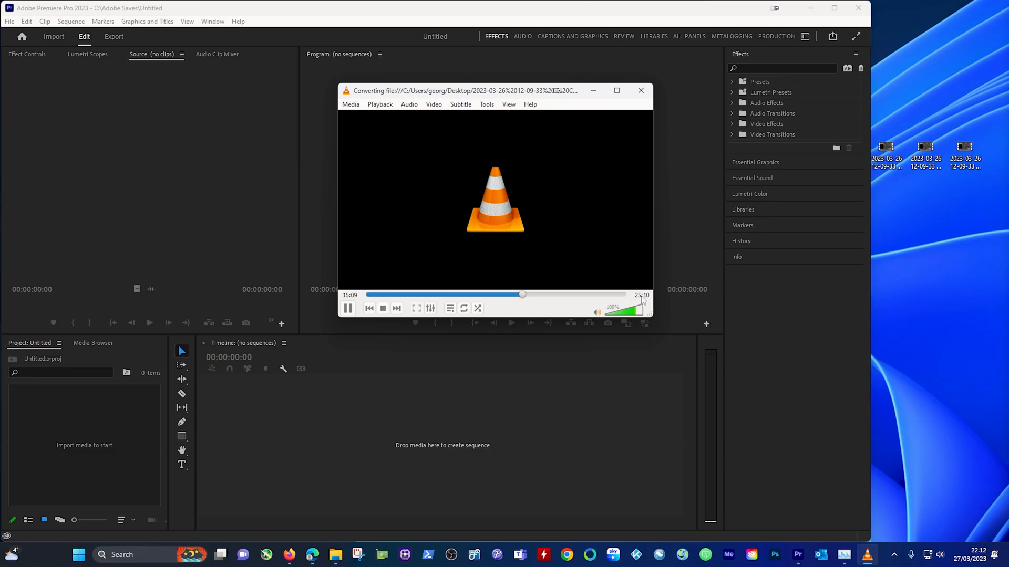
pyautogui.click(531, 294)
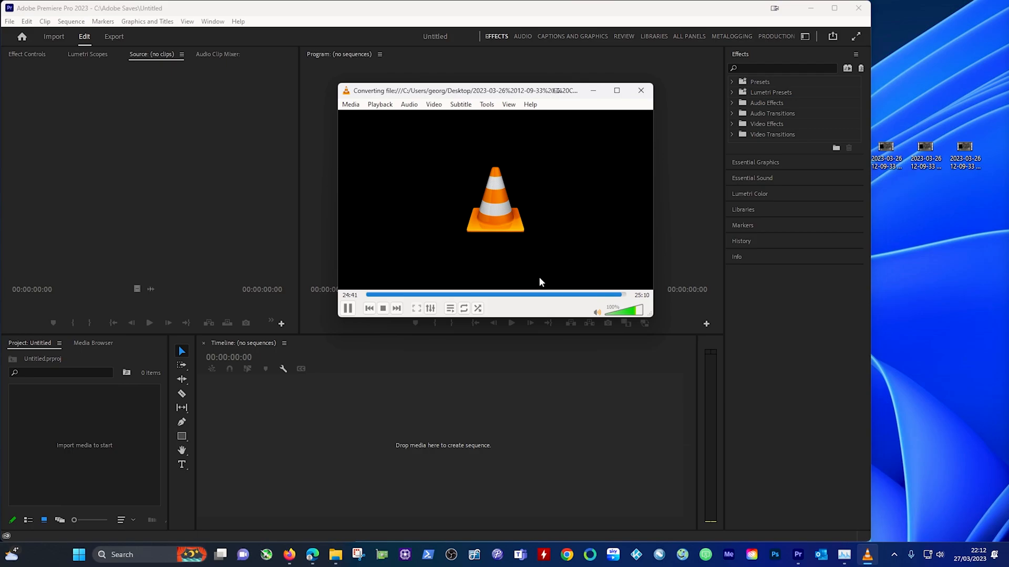
pyautogui.click(382, 308)
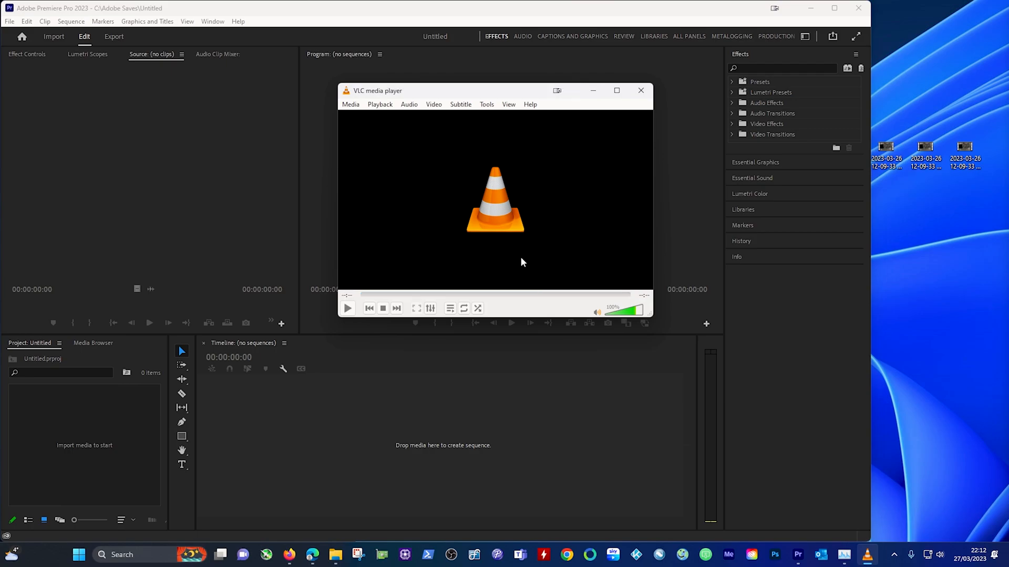
pyautogui.moveTo(605, 168)
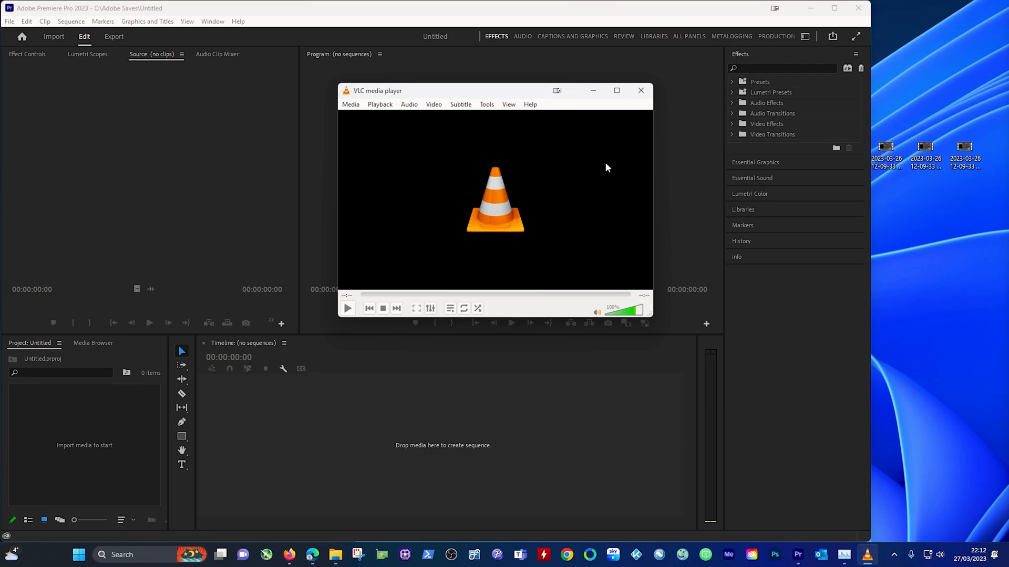
pyautogui.moveTo(641, 90)
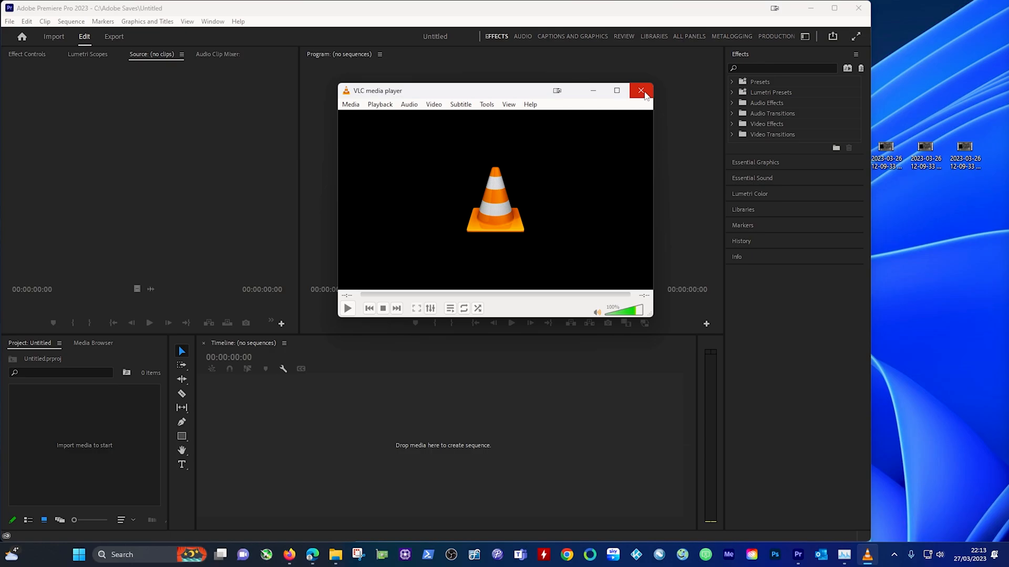
# Step: Close VLC and bring up File Explorer to check the converted NEW SAVE video
pyautogui.click(640, 91)
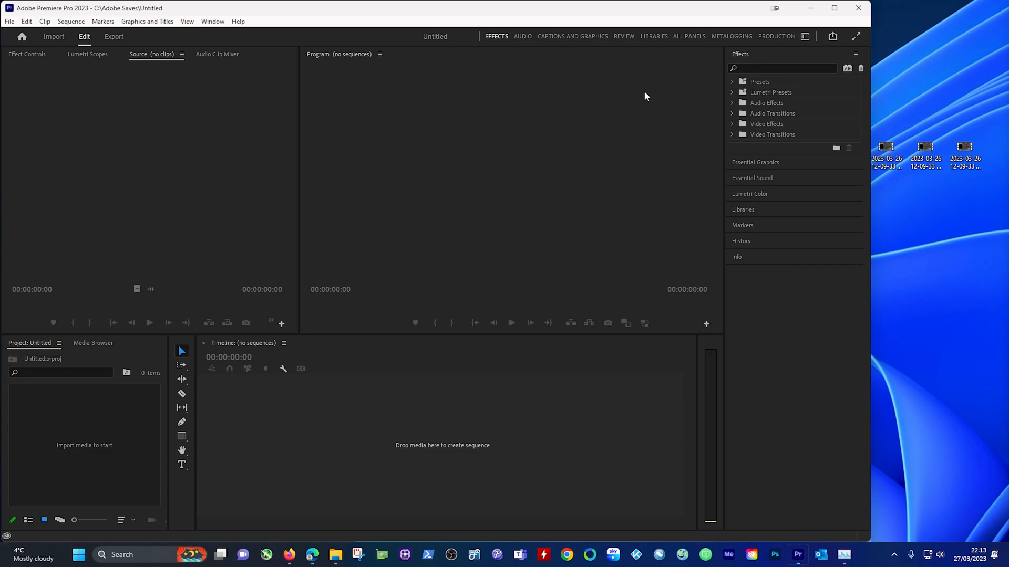
pyautogui.click(357, 554)
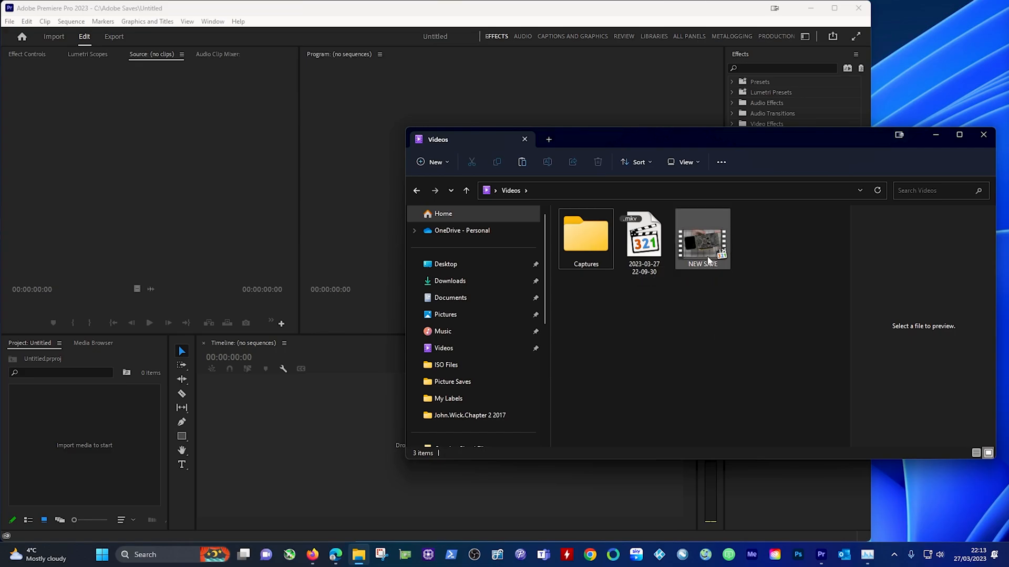
pyautogui.moveTo(707, 245)
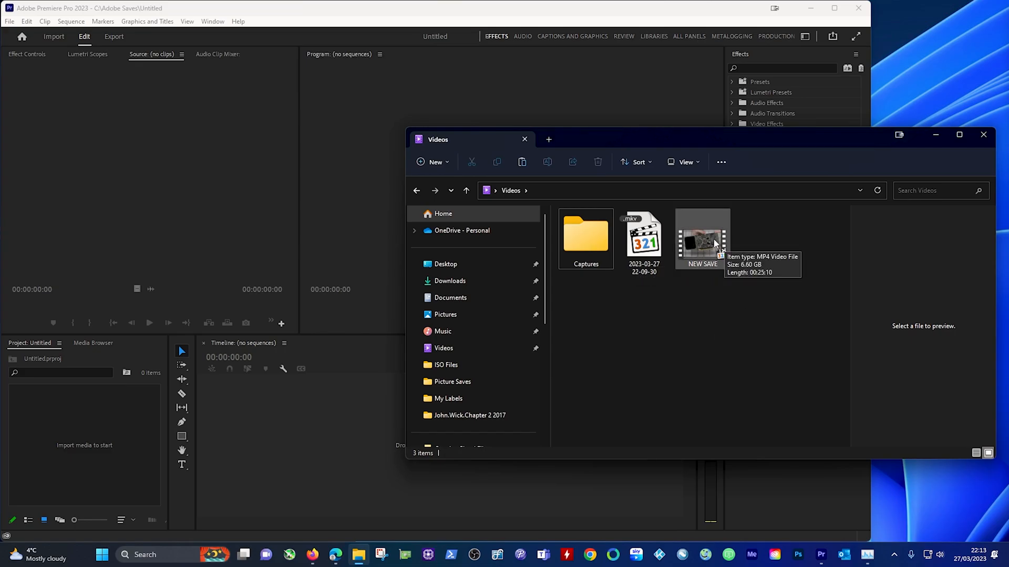
pyautogui.moveTo(704, 346)
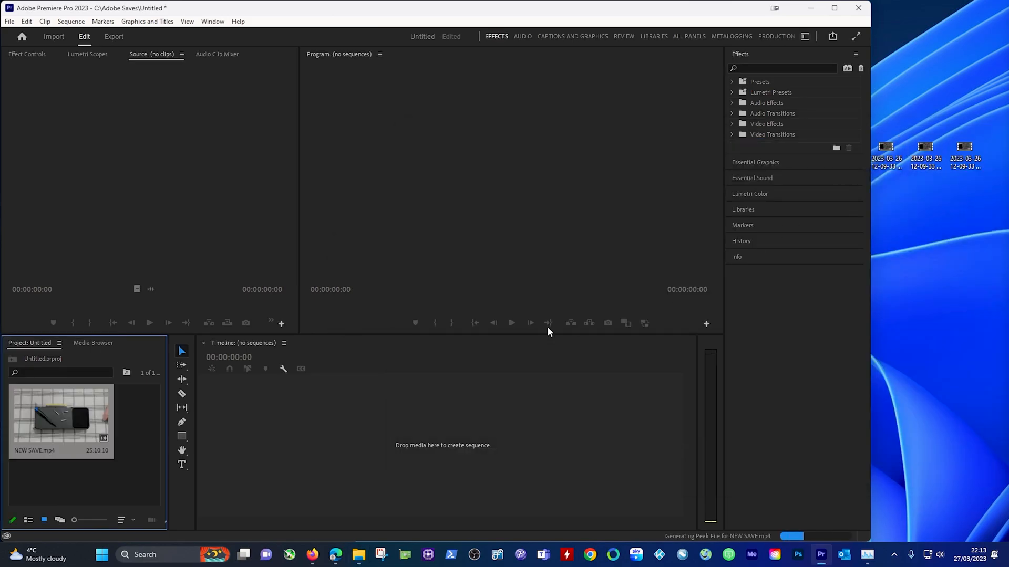
pyautogui.moveTo(128, 408)
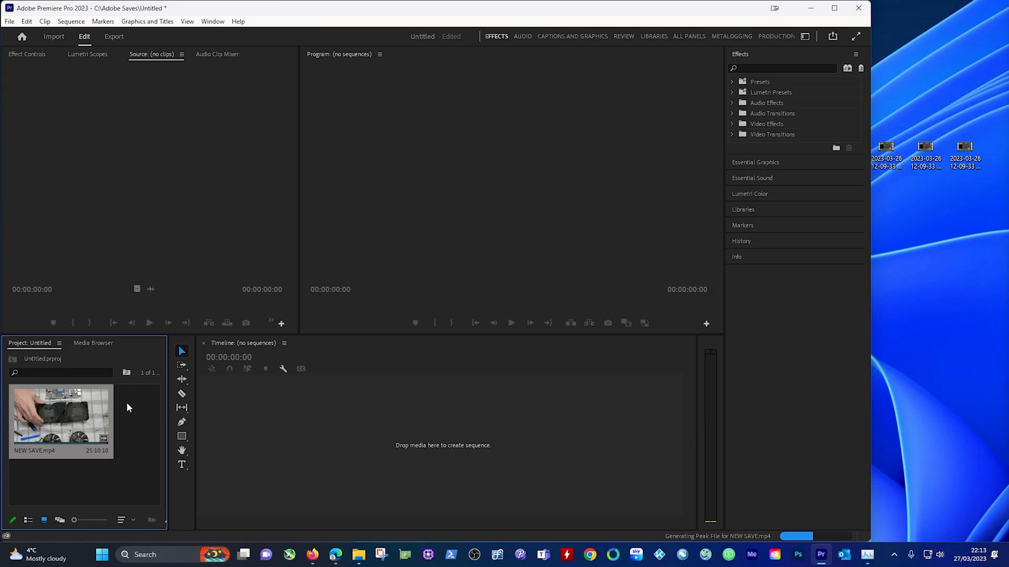
pyautogui.moveTo(79, 426)
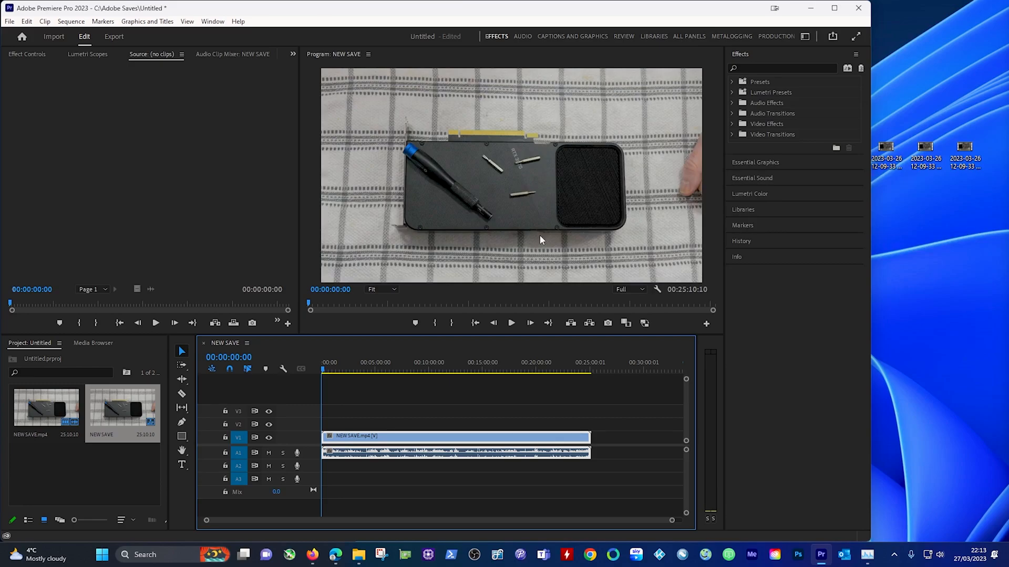
pyautogui.moveTo(531, 258)
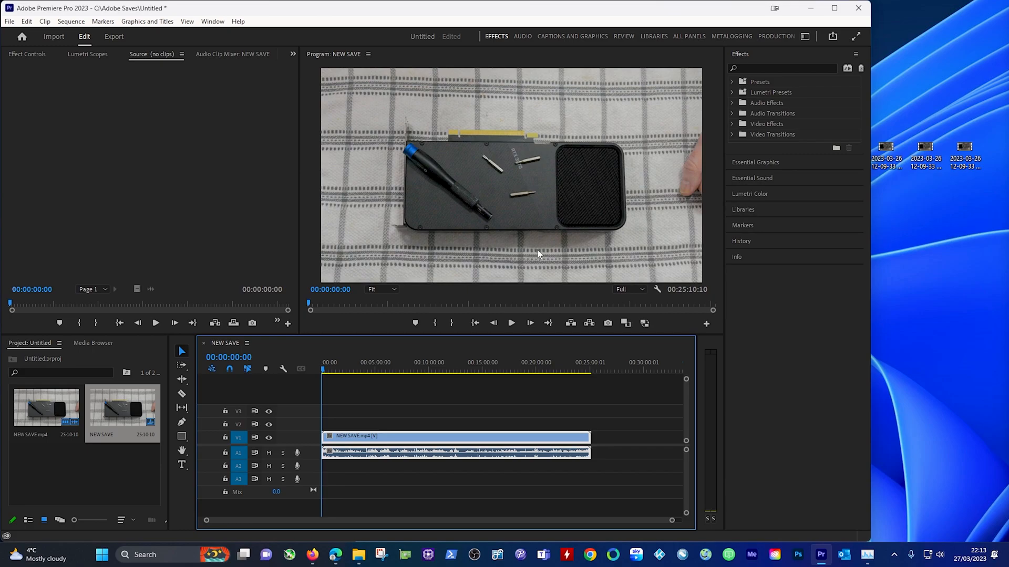
pyautogui.moveTo(545, 247)
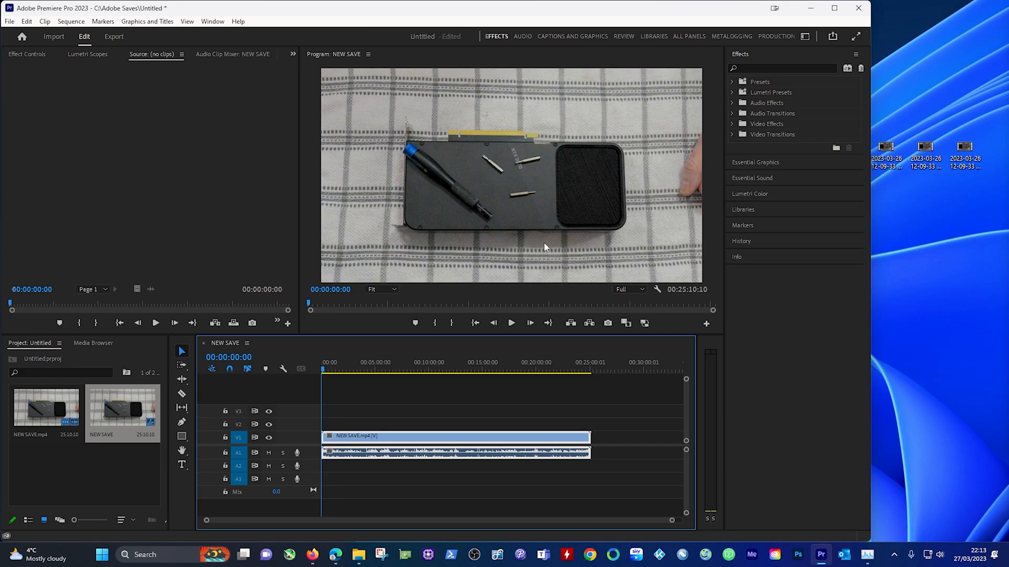
pyautogui.moveTo(257, 526)
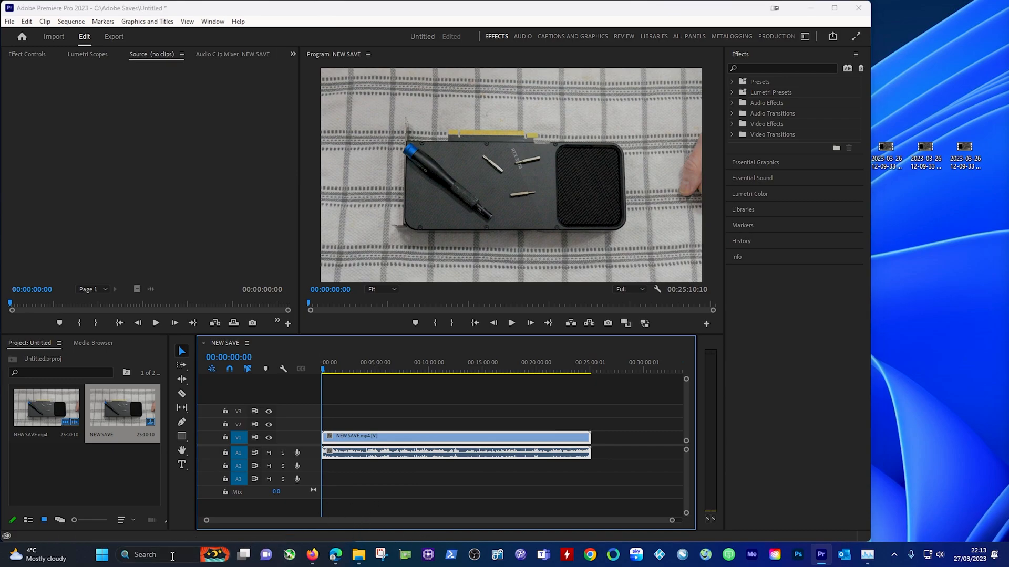
# Step: Relaunch VLC and add the desktop recording Copy1.mkv as a new conversion source
pyautogui.write('VLC')
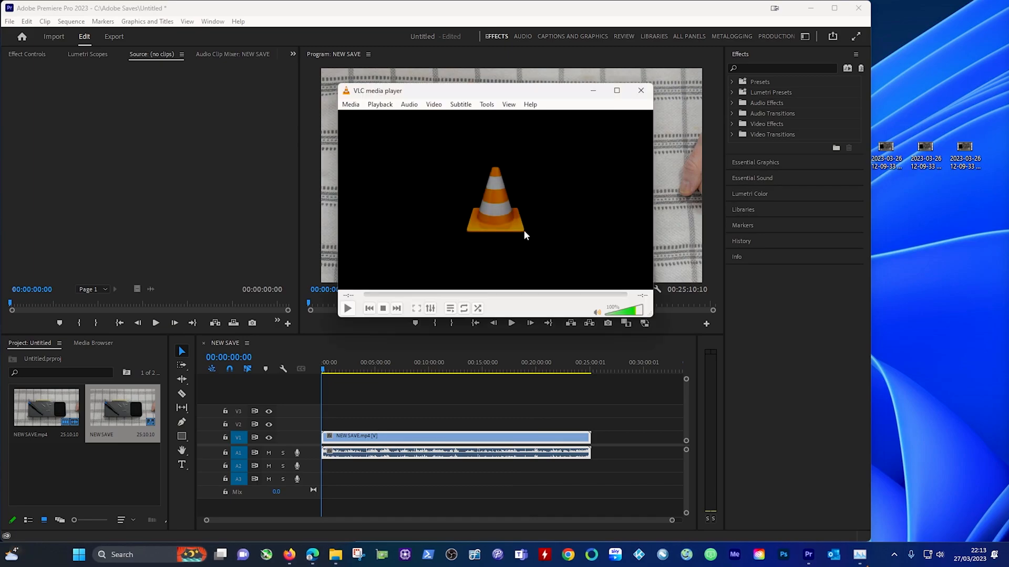
pyautogui.moveTo(498, 240)
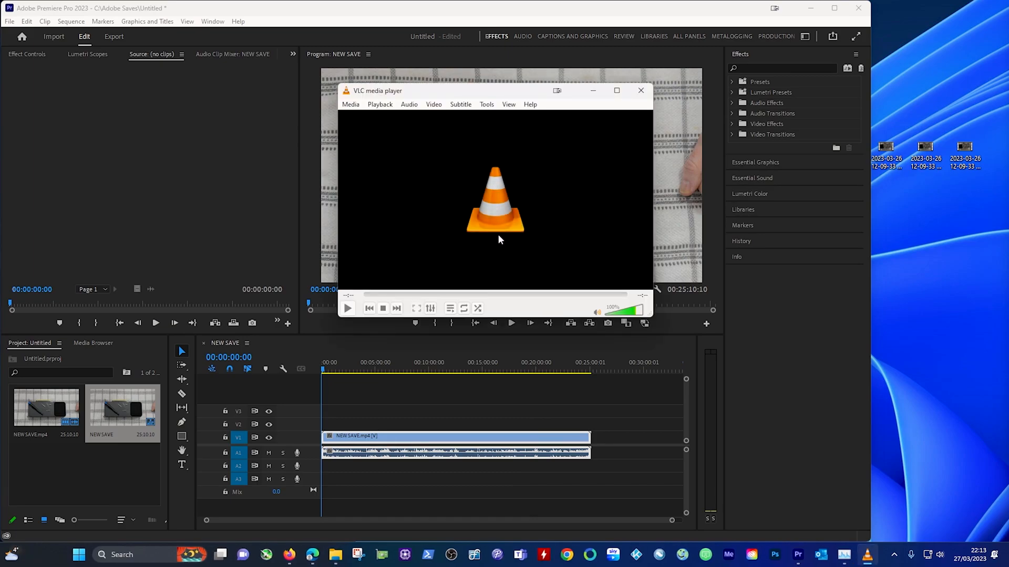
pyautogui.moveTo(508, 230)
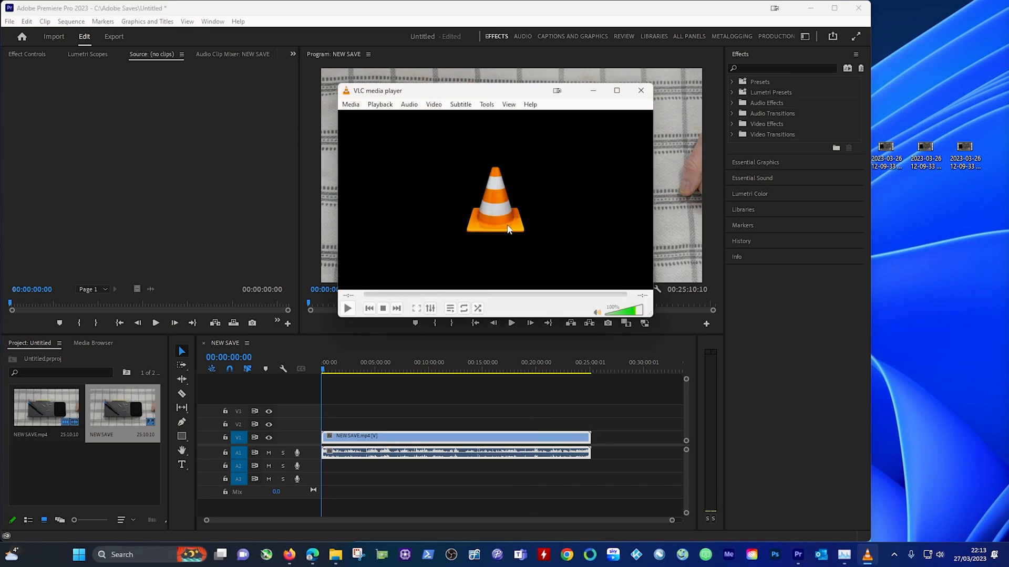
pyautogui.moveTo(504, 223)
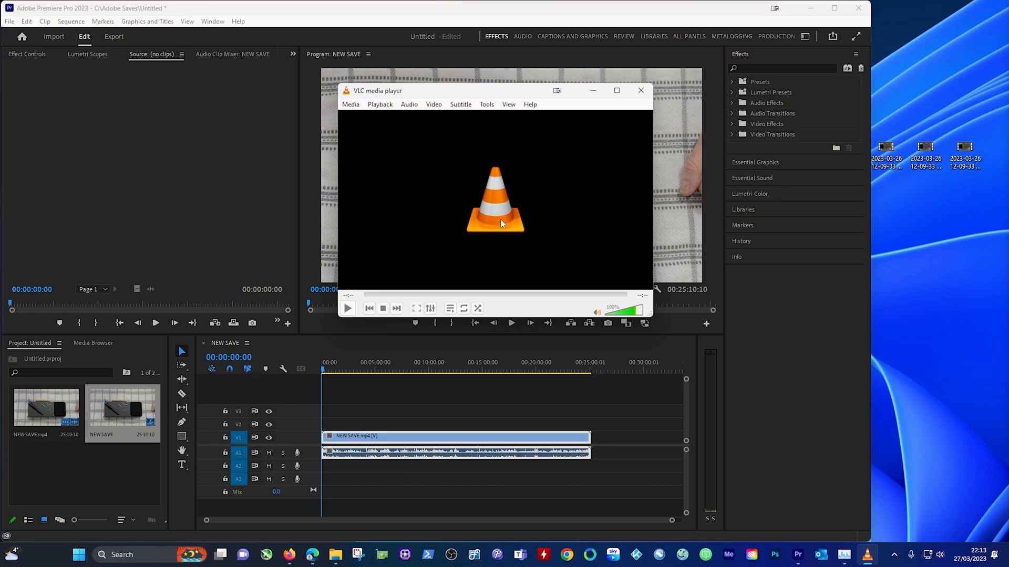
pyautogui.moveTo(427, 145)
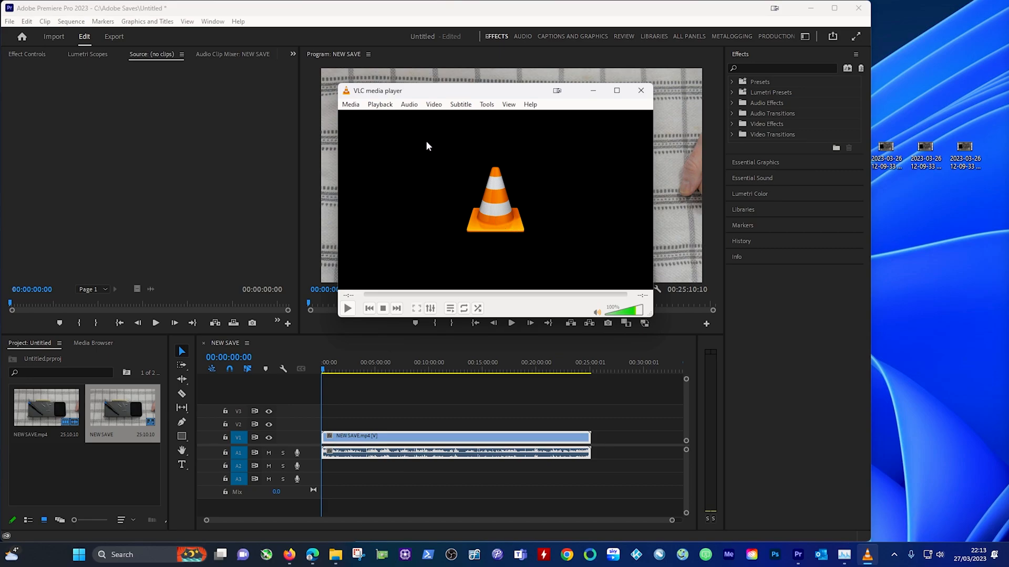
pyautogui.click(351, 104)
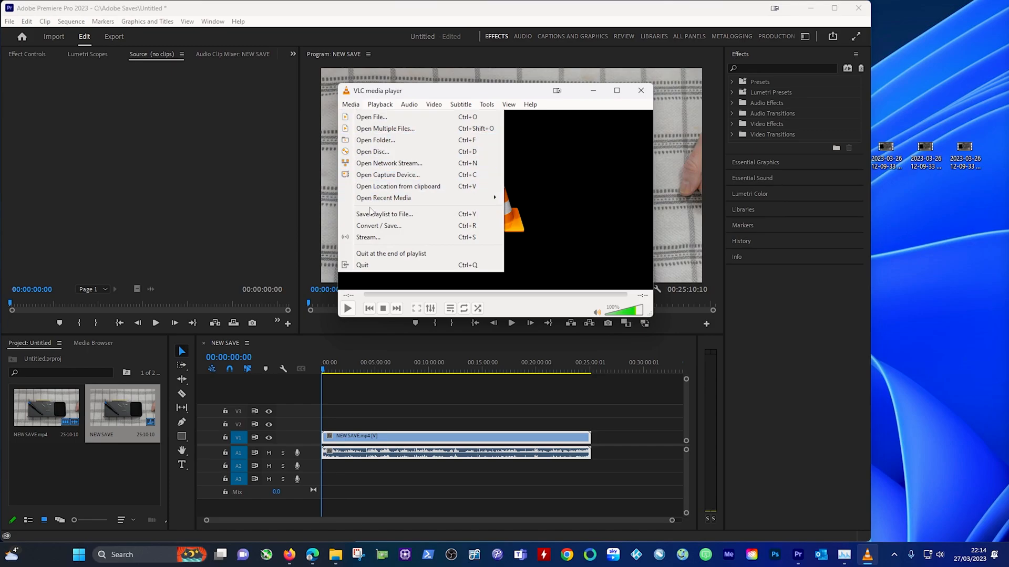
pyautogui.click(371, 117)
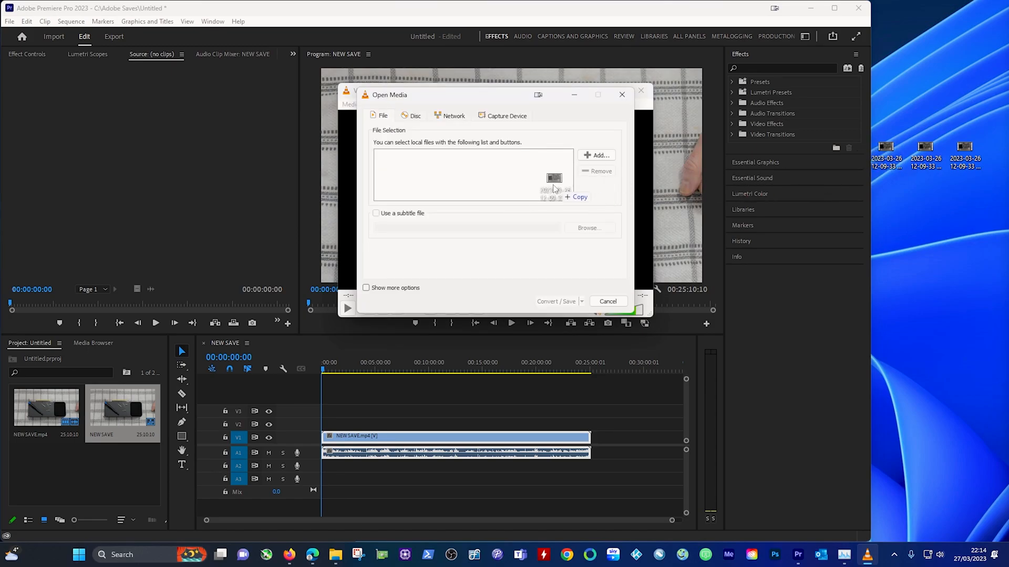
pyautogui.click(595, 155)
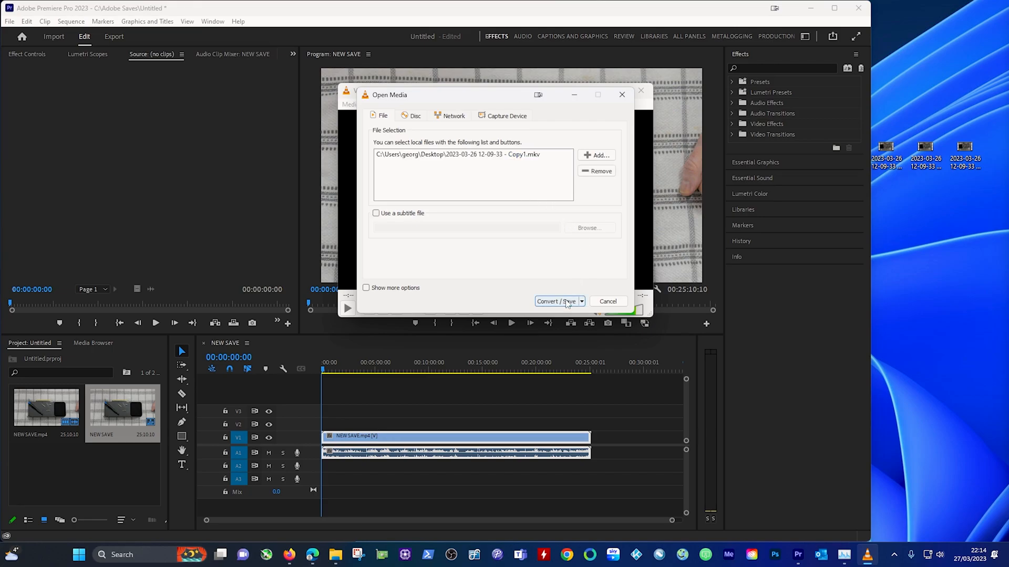
# Step: Set the Copy1 conversion profile to Video - H.265 + MP3 (MP4)
pyautogui.click(555, 302)
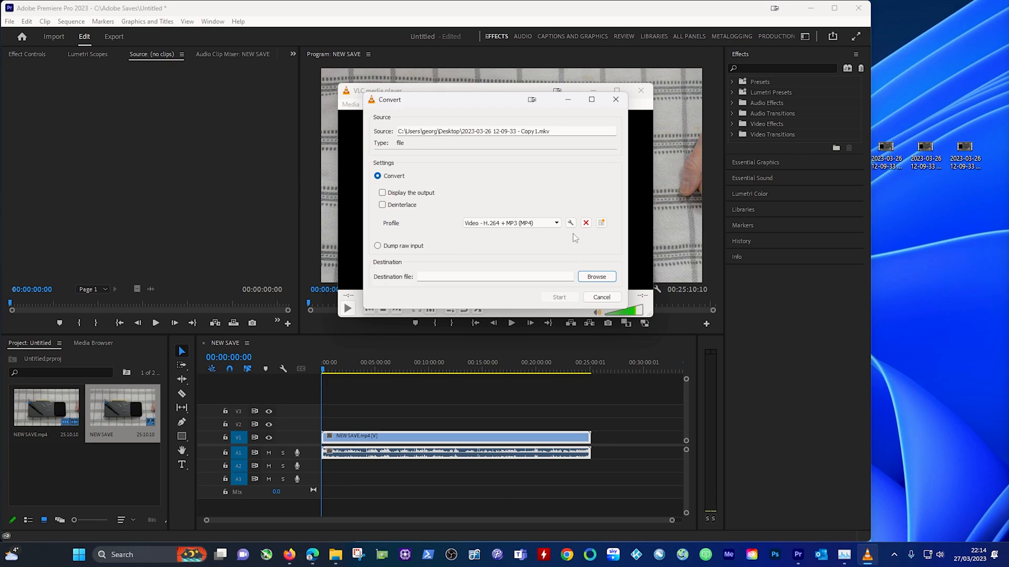
pyautogui.moveTo(463, 225)
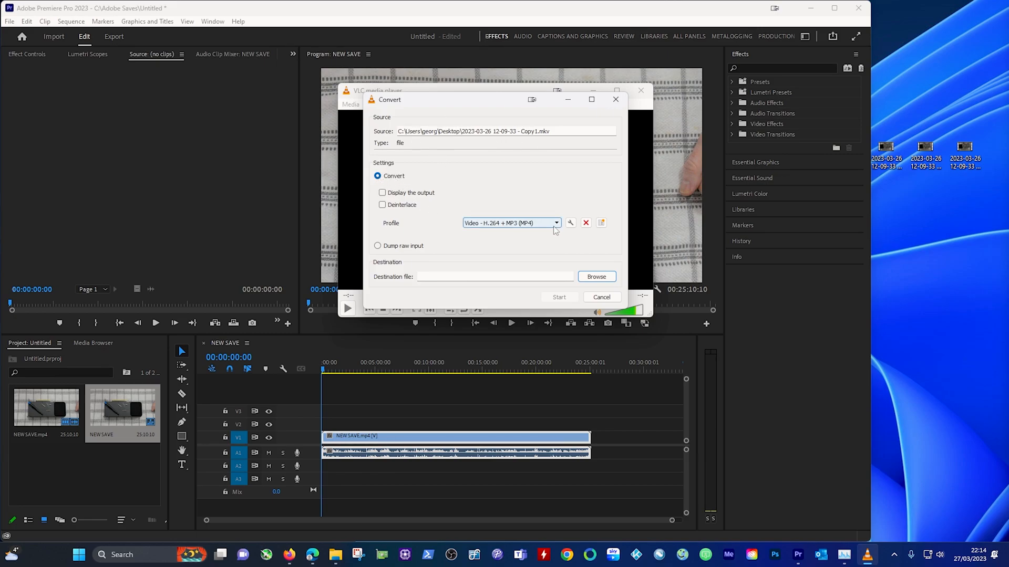
pyautogui.click(555, 223)
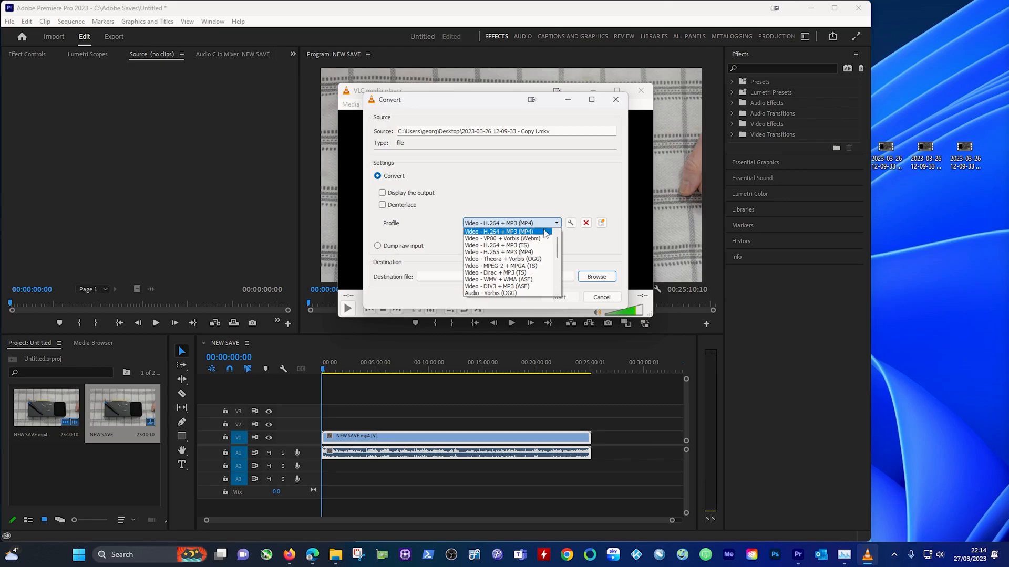
pyautogui.moveTo(529, 240)
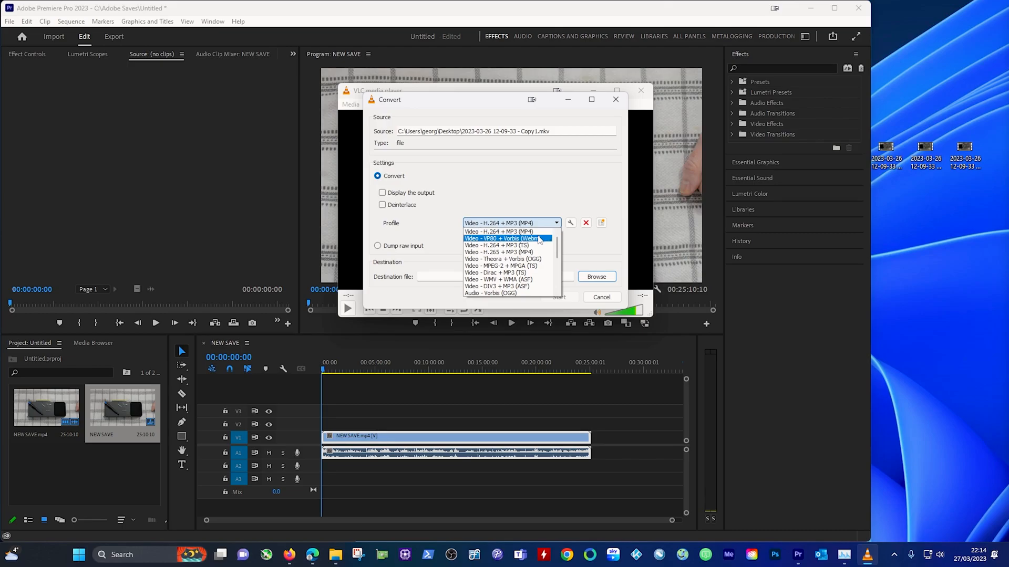
pyautogui.click(498, 251)
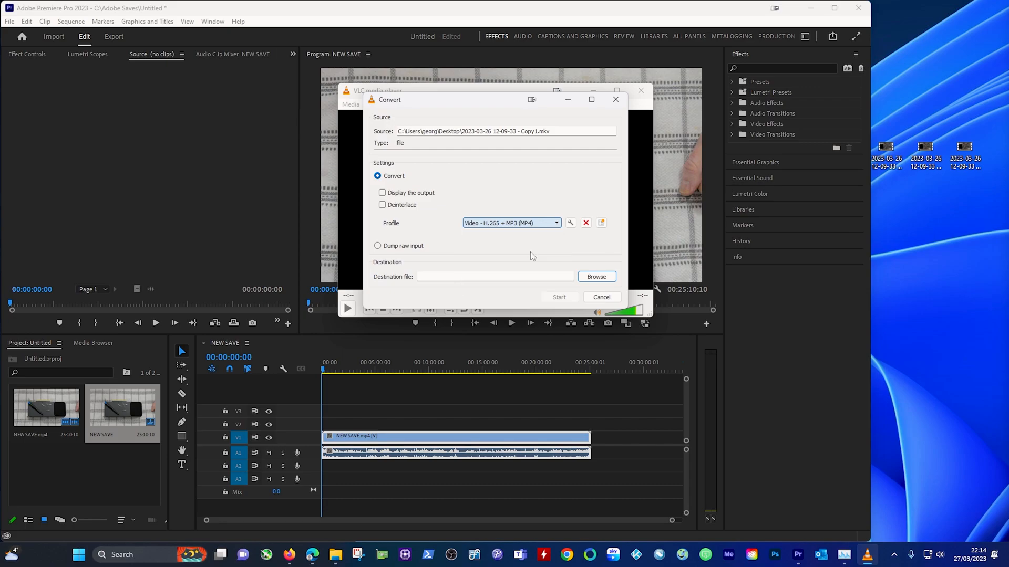
# Step: Choose the Videos folder as destination for the NEW SAVE1 output file
pyautogui.click(596, 277)
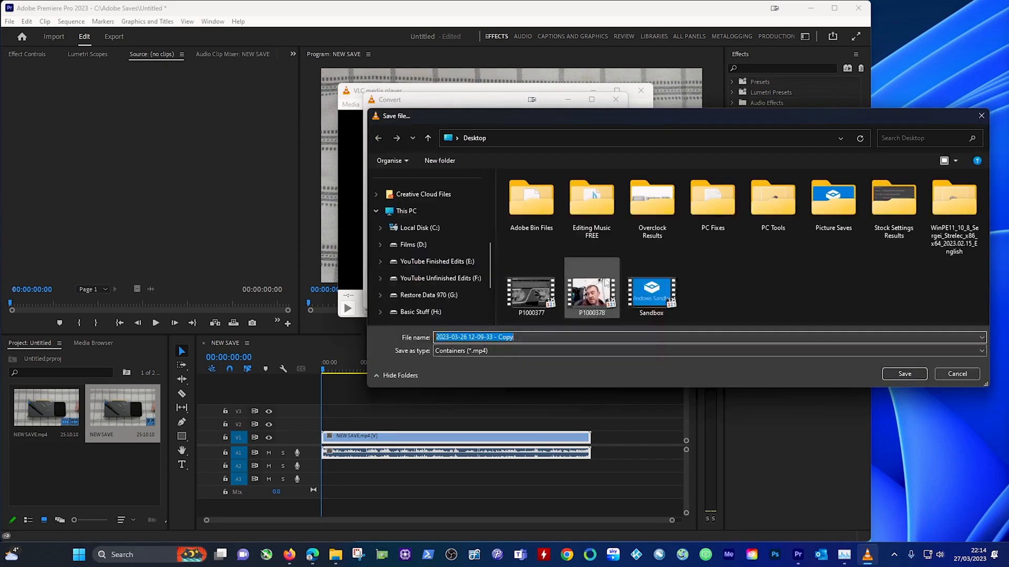
pyautogui.click(406, 295)
pyautogui.write('NEW SAVE1')
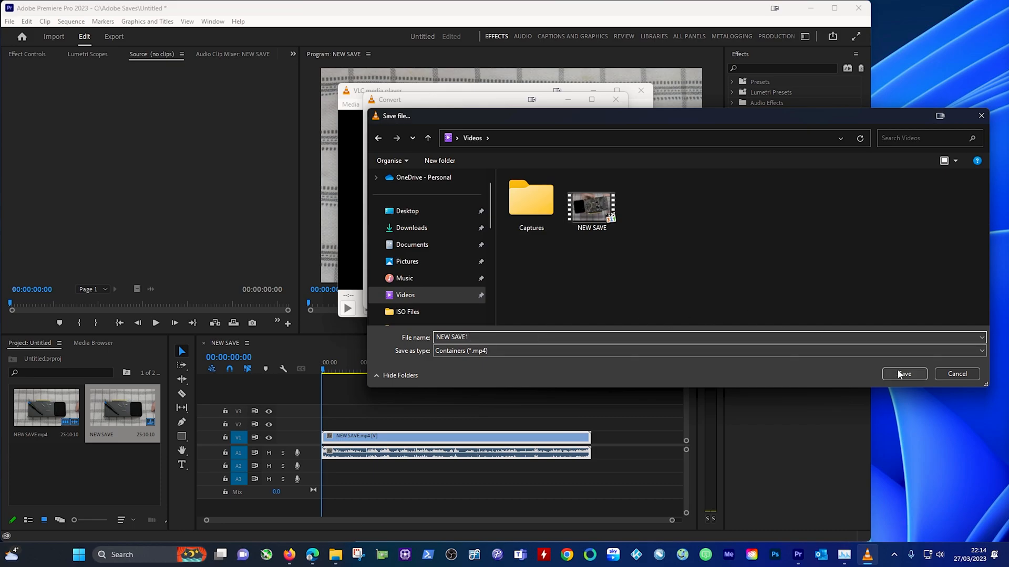
# Step: Confirm the NEW SAVE1 destination and start converting the Copy1 recording
pyautogui.click(903, 374)
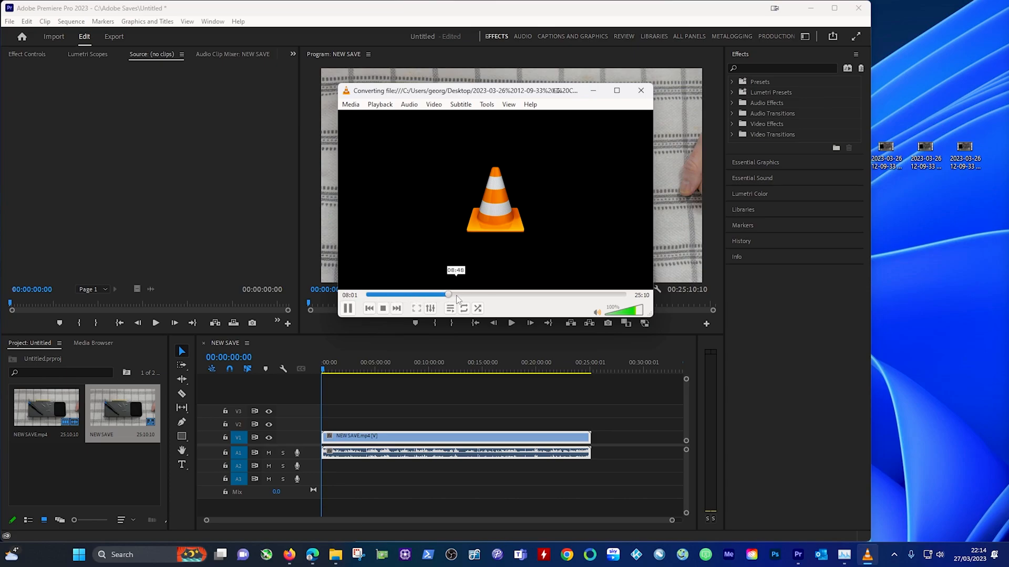
pyautogui.click(468, 294)
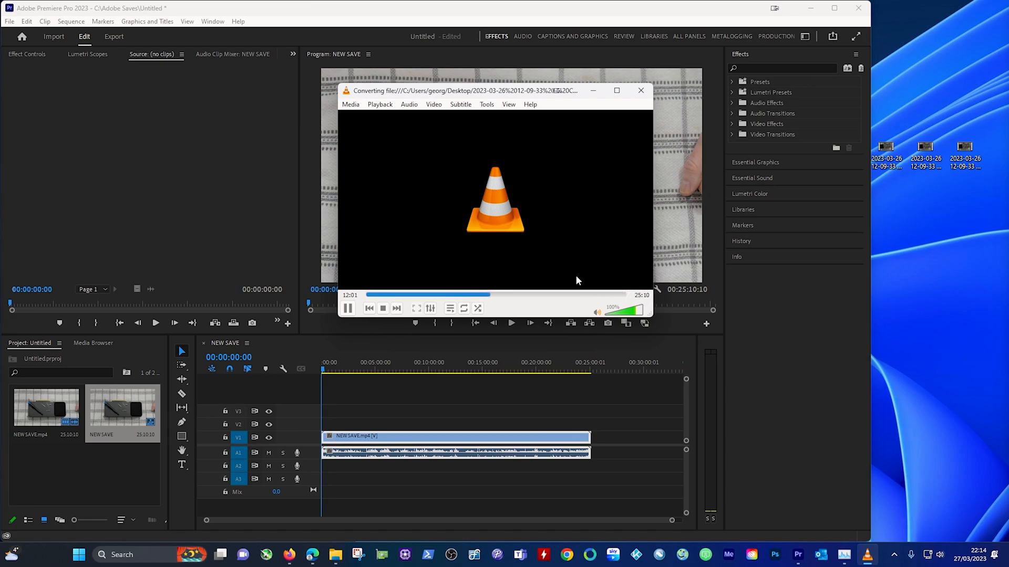
pyautogui.moveTo(582, 283)
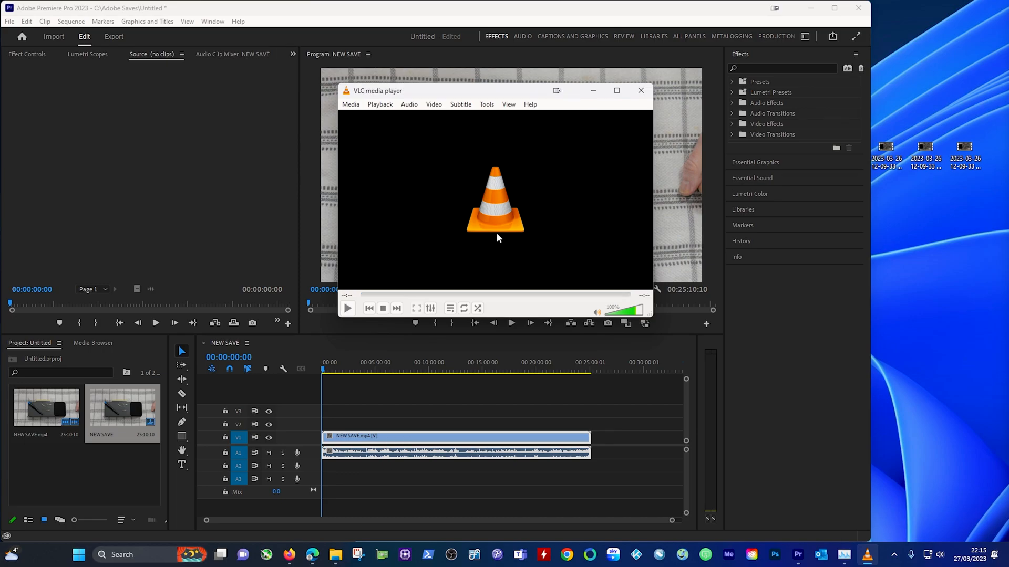
pyautogui.moveTo(625, 153)
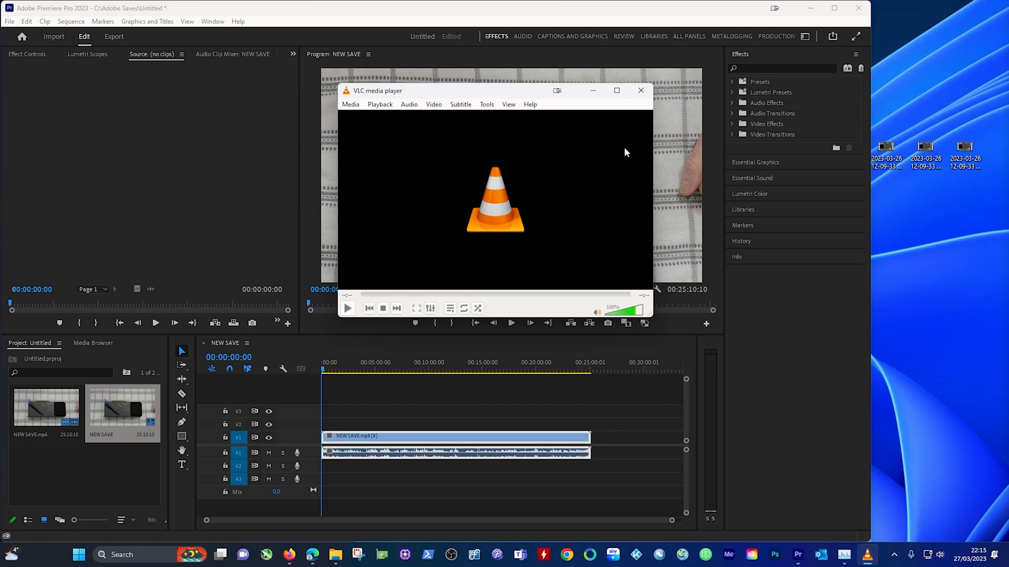
# Step: Locate and select the converted NEW SAVE1 file in File Explorer's Videos folder
pyautogui.click(641, 90)
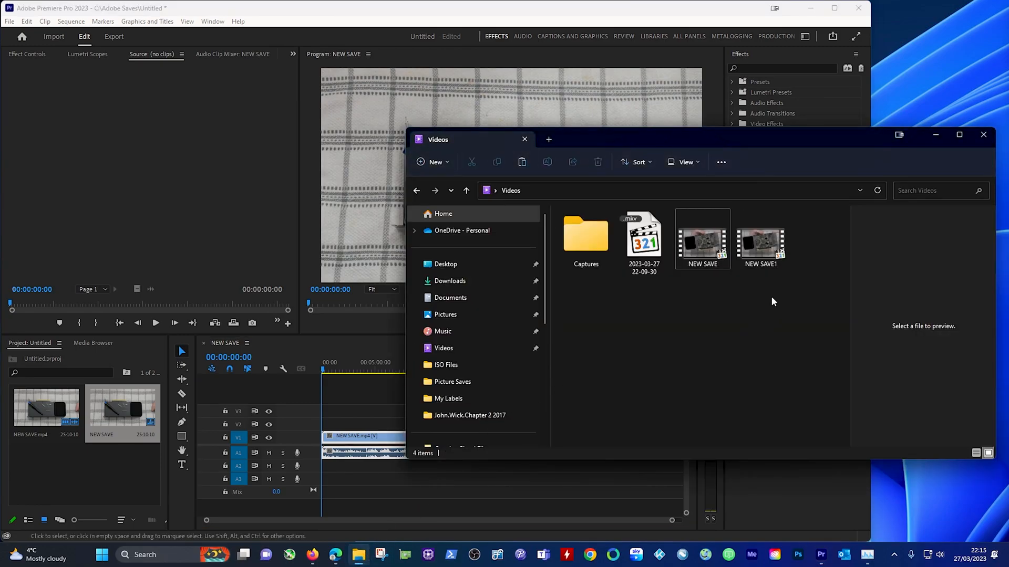
pyautogui.click(759, 241)
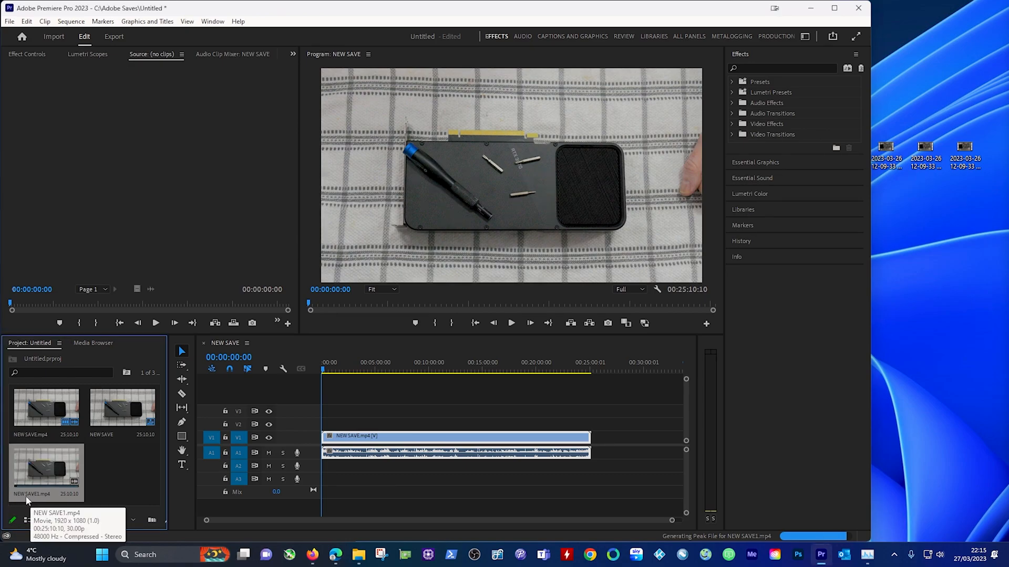
pyautogui.moveTo(122, 406)
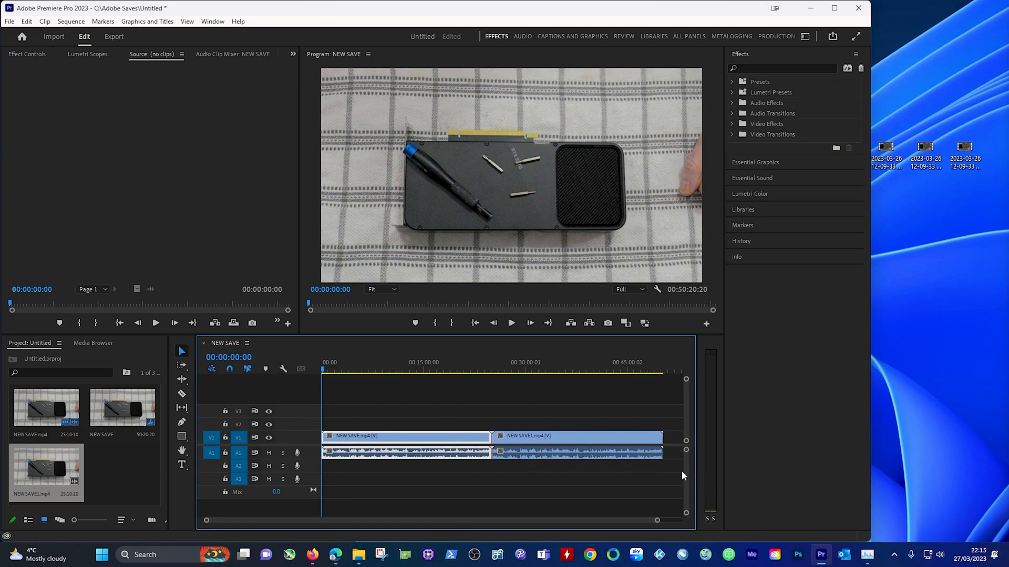
pyautogui.moveTo(540, 421)
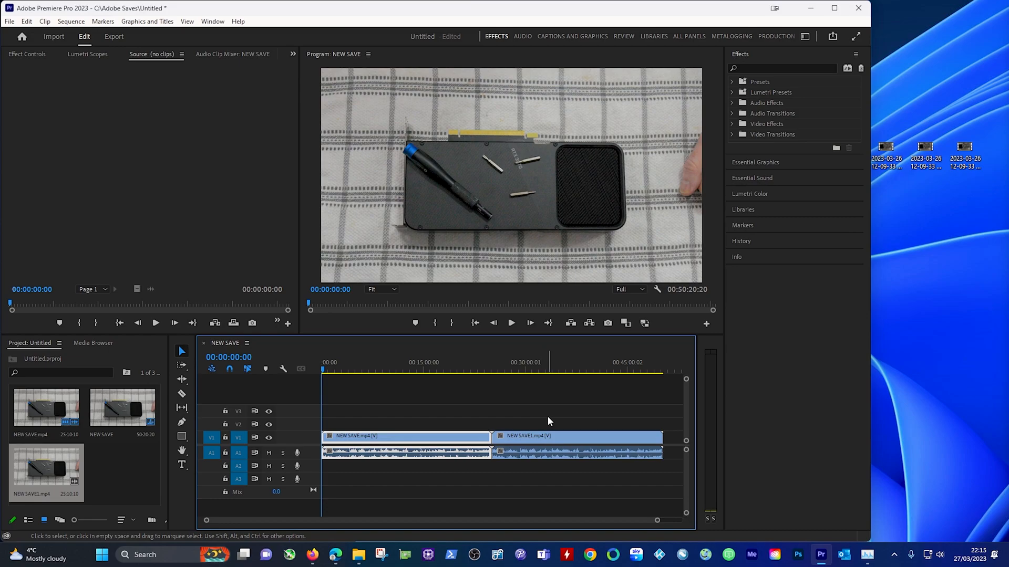
pyautogui.moveTo(547, 411)
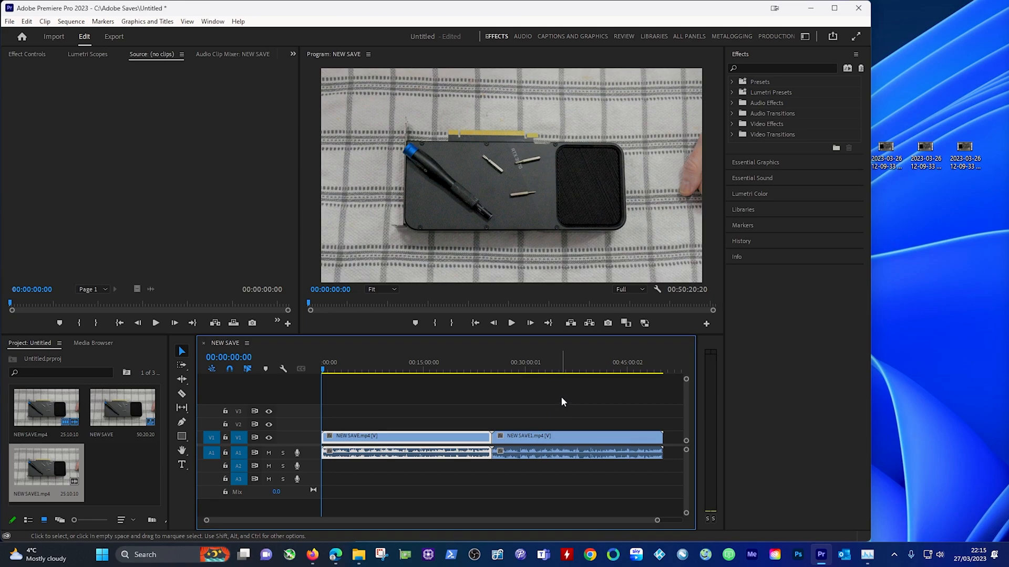
pyautogui.moveTo(570, 398)
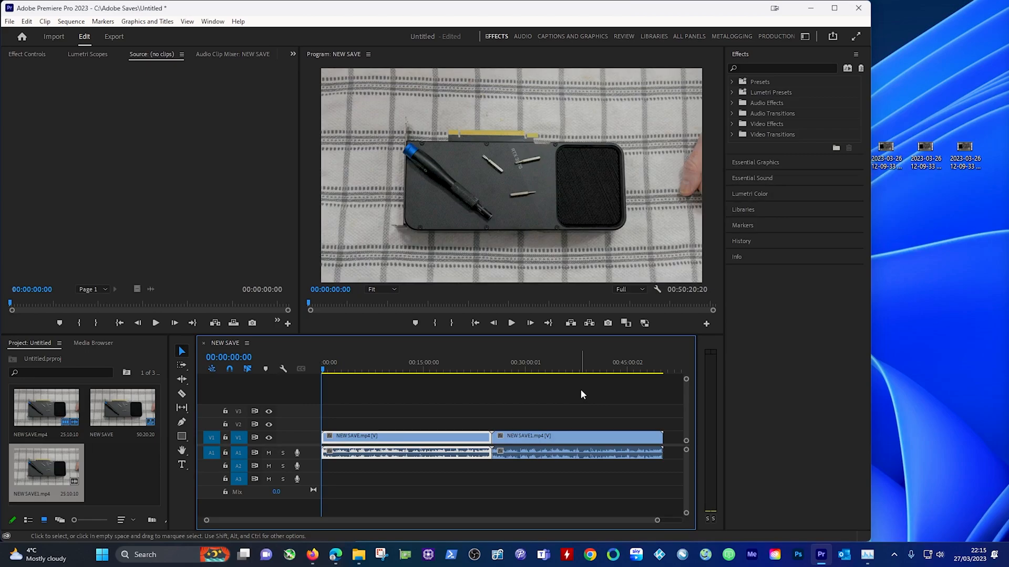
pyautogui.moveTo(585, 380)
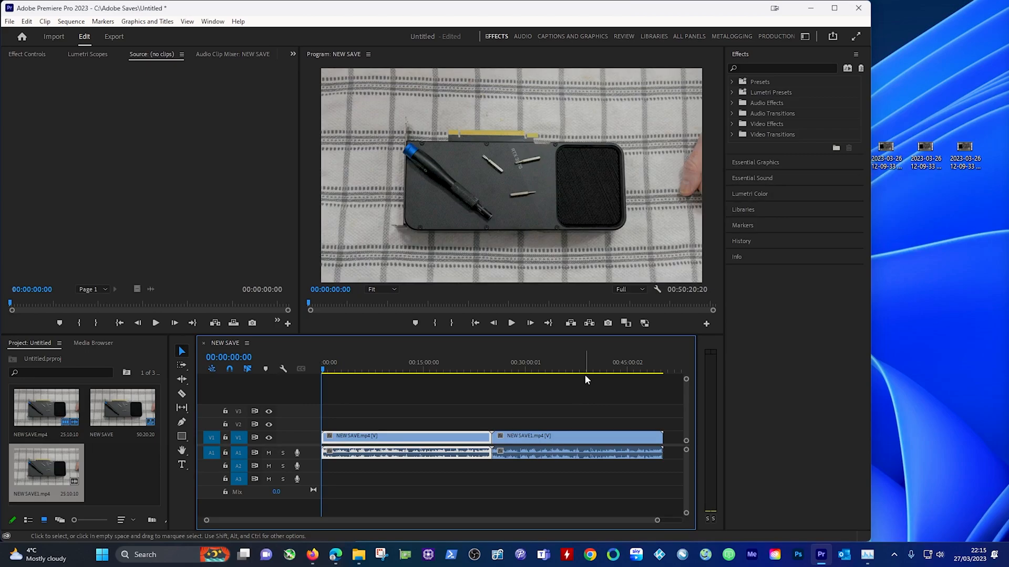